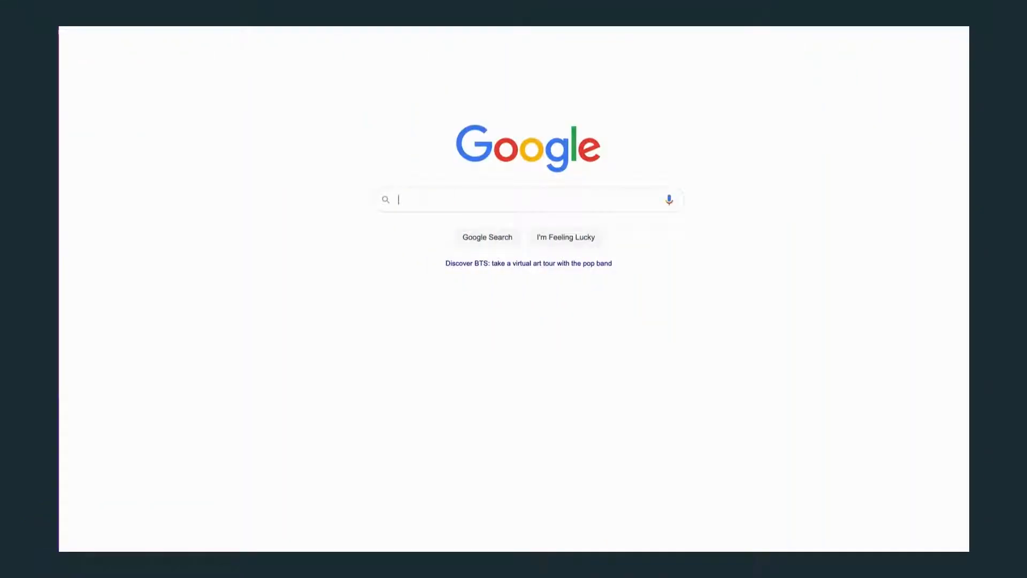
Search Google for 'algolia search' using the autocomplete suggestion
text(algolia)
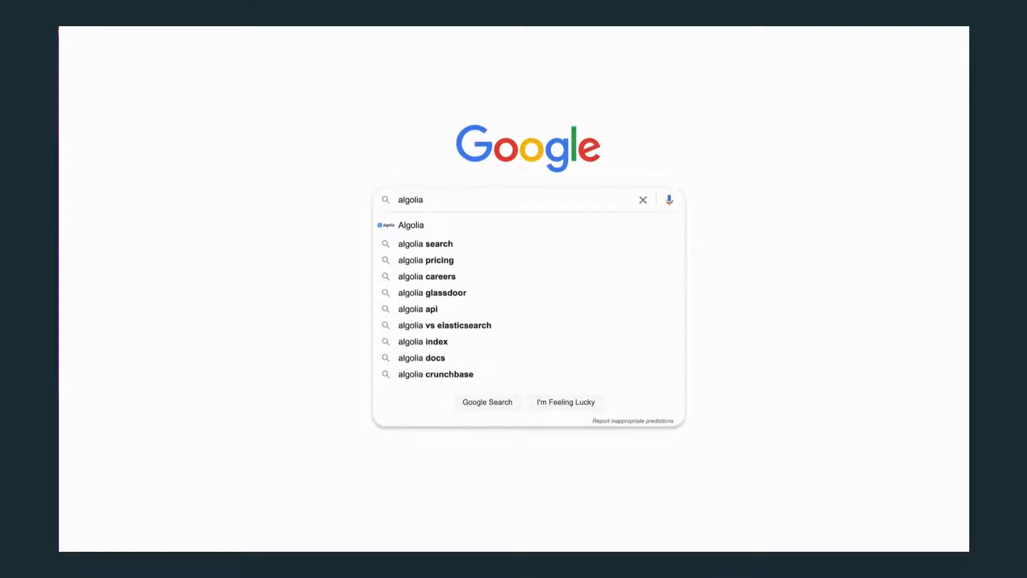
click(424, 244)
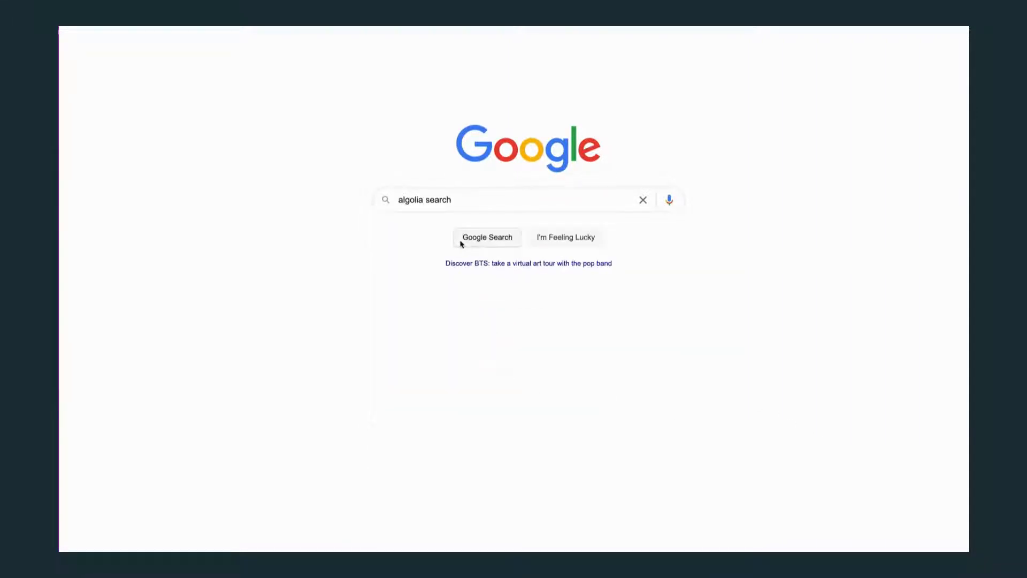
click(488, 237)
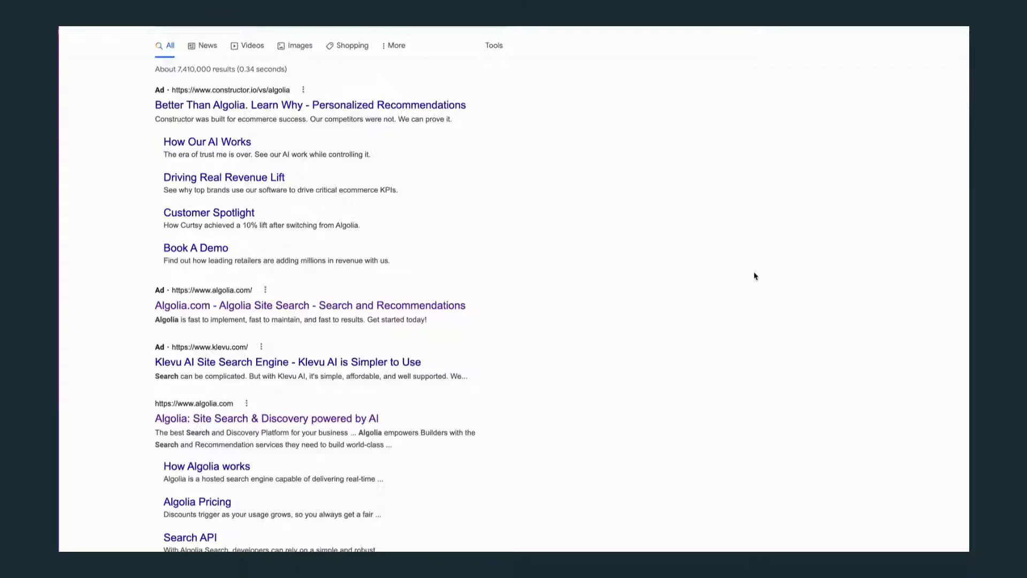
Open algolia.com and scroll the homepage past Search and Recommend to Industries
click(266, 418)
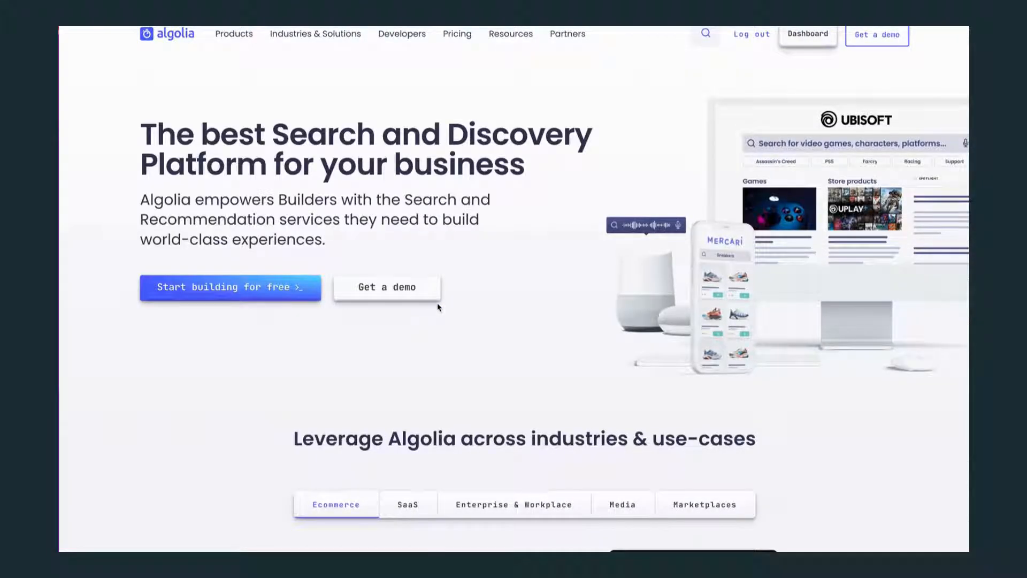
scroll(down, 3)
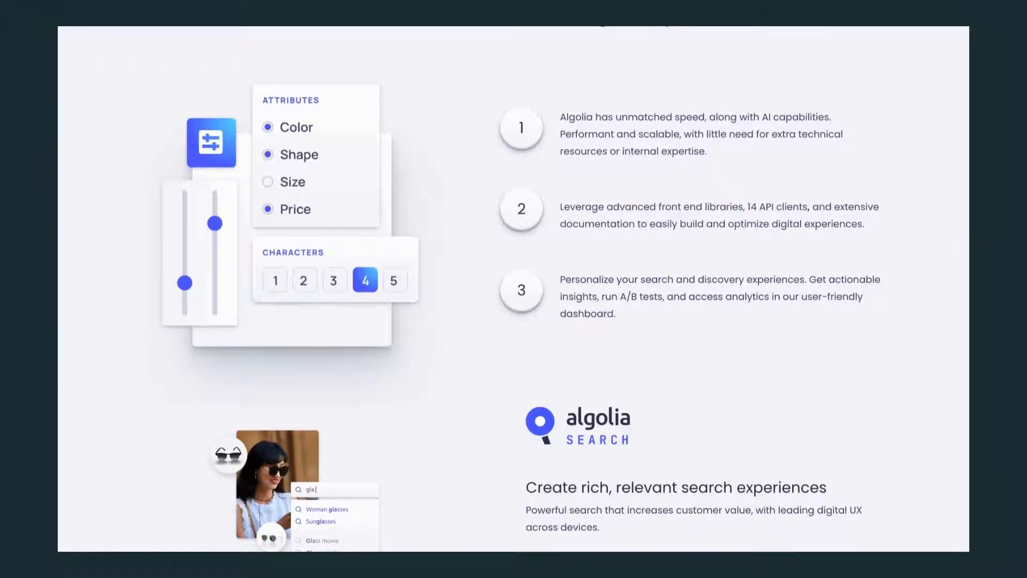
scroll(down, 3)
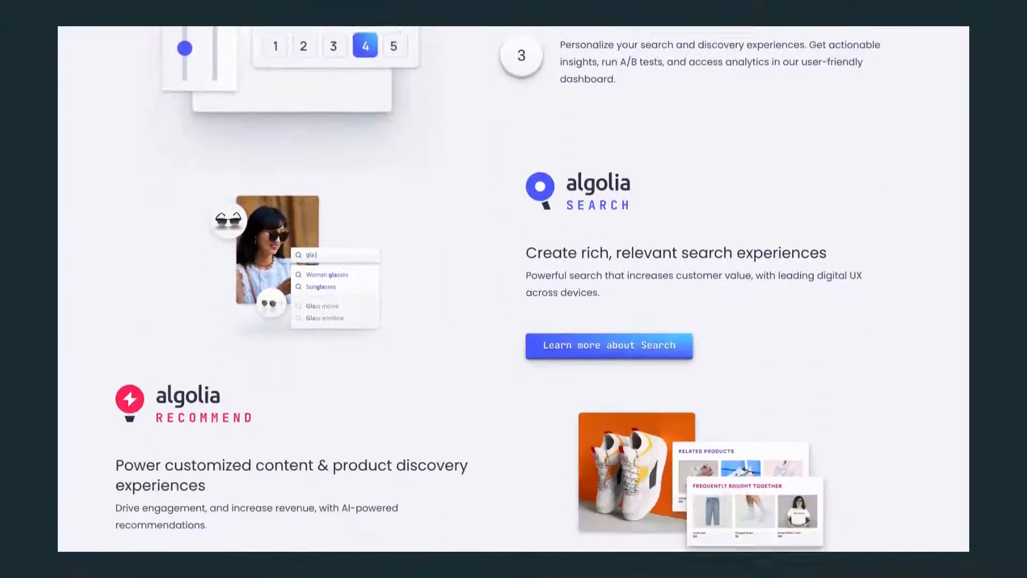
scroll(down, 3)
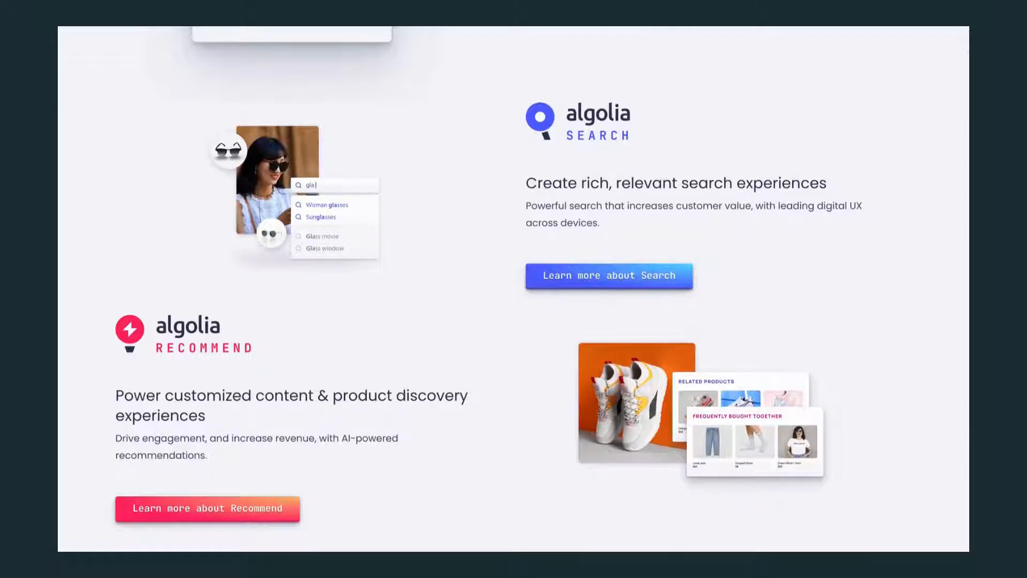
scroll(down, 3)
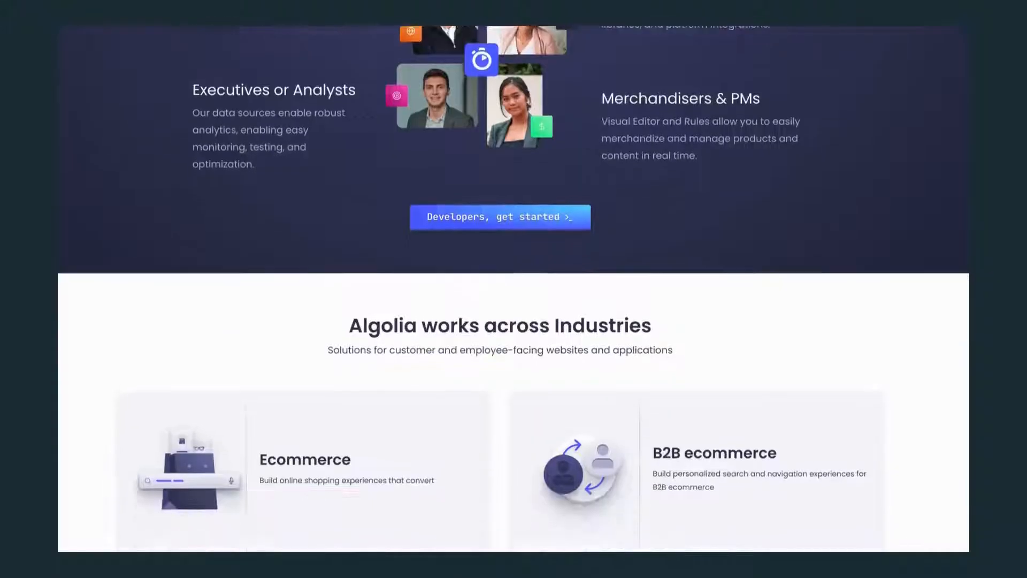
scroll(down, 3)
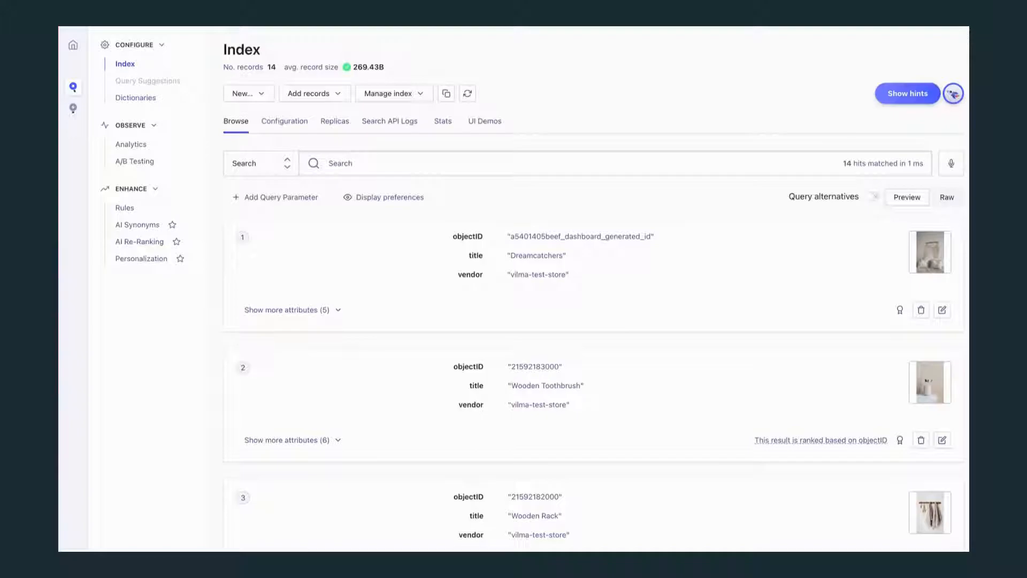
mouse_move(400, 256)
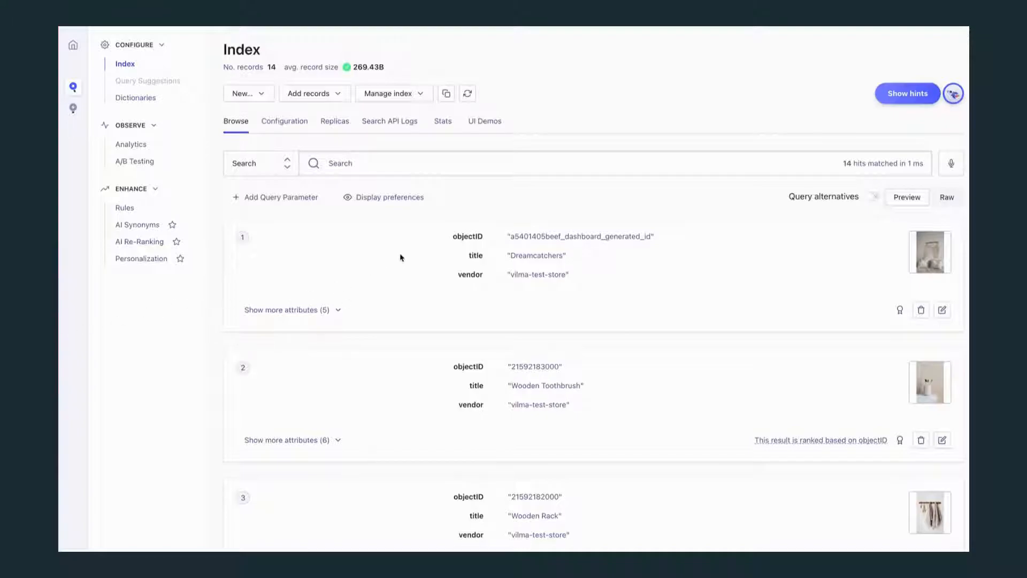
Scroll the 14 product records, open the live UI demo and type 'Macram'
scroll(down, 3)
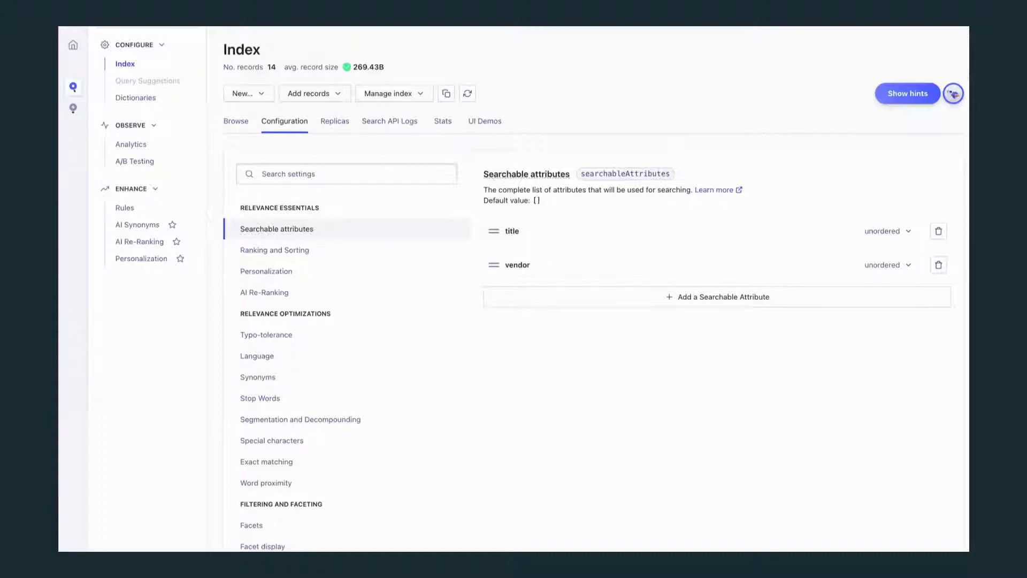
click(131, 144)
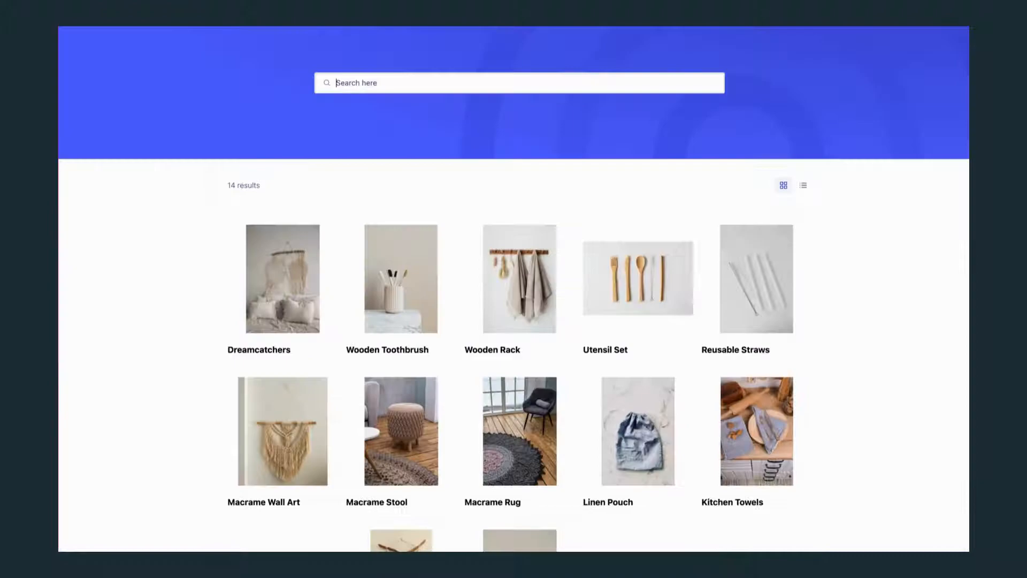
text(Macram)
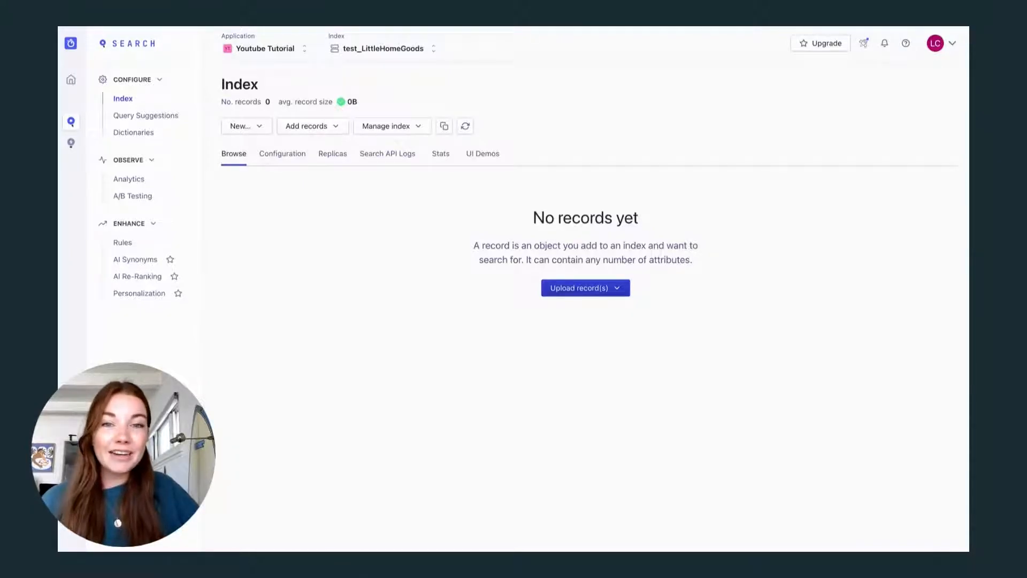
Open Upload record(s) options and the 'Format and Structure Your Data' guide
click(584, 288)
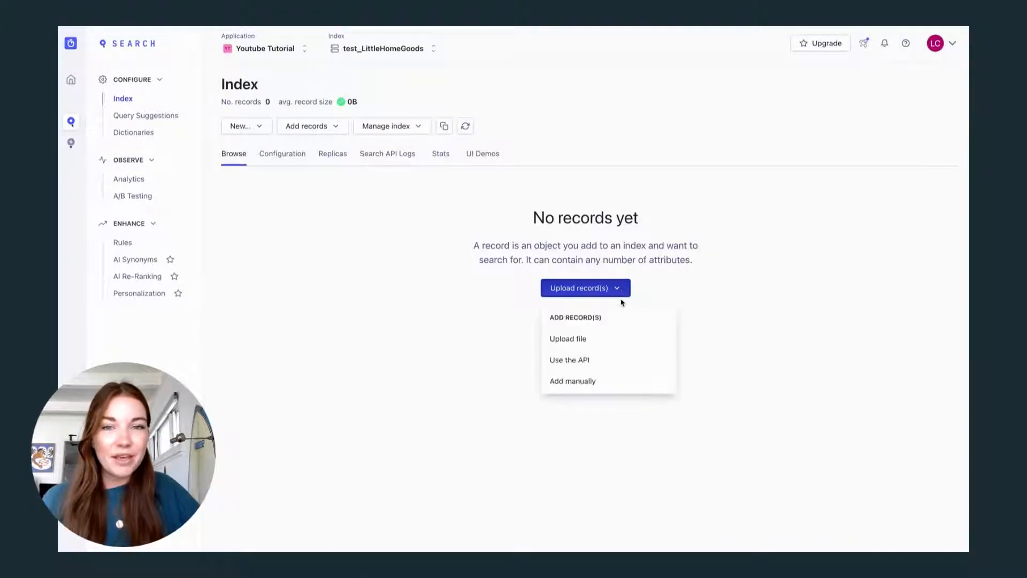
click(567, 338)
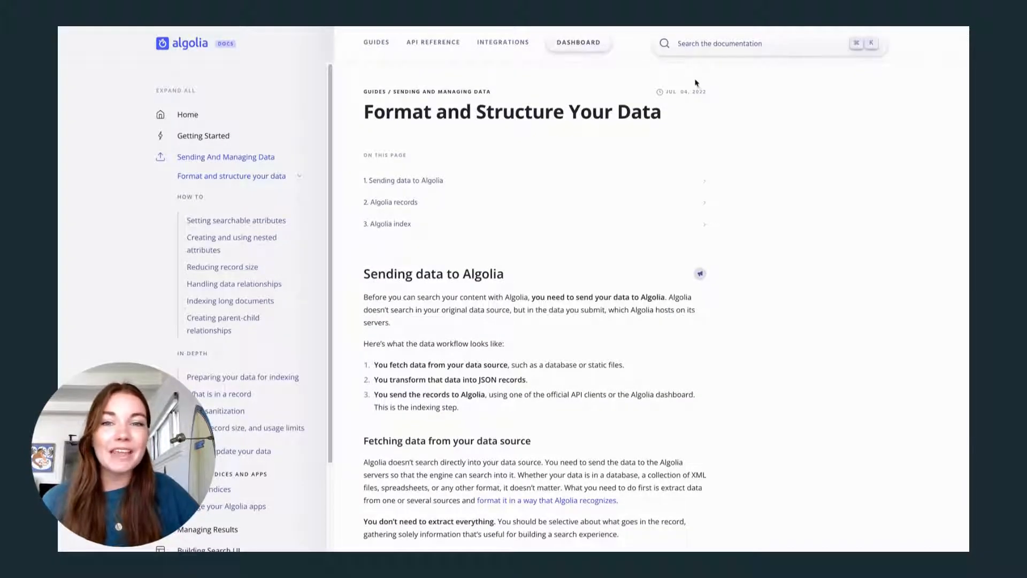
scroll(down, 3)
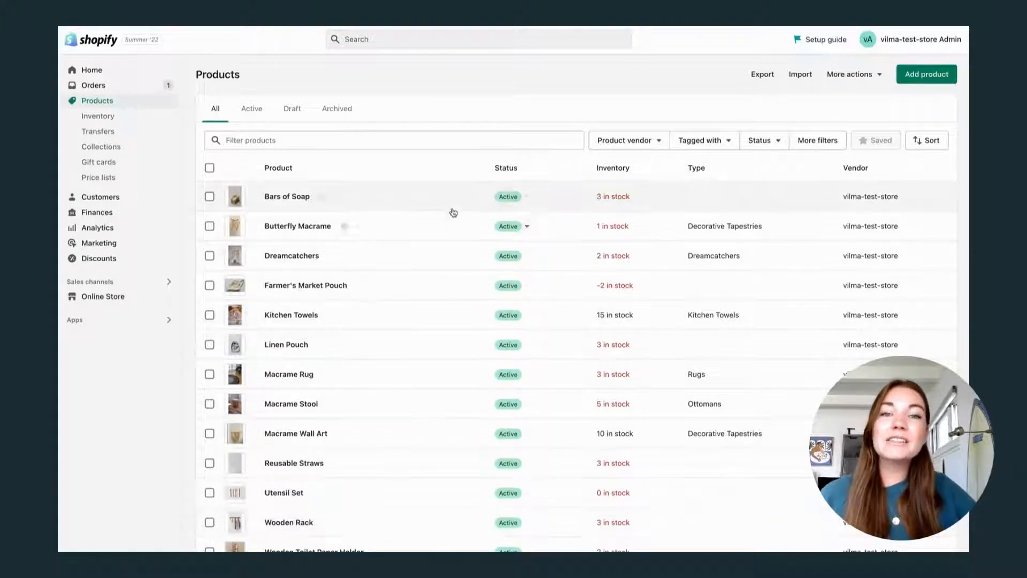
Open Bars of Soap's JSON endpoint and scroll through its variants, options and images
click(286, 195)
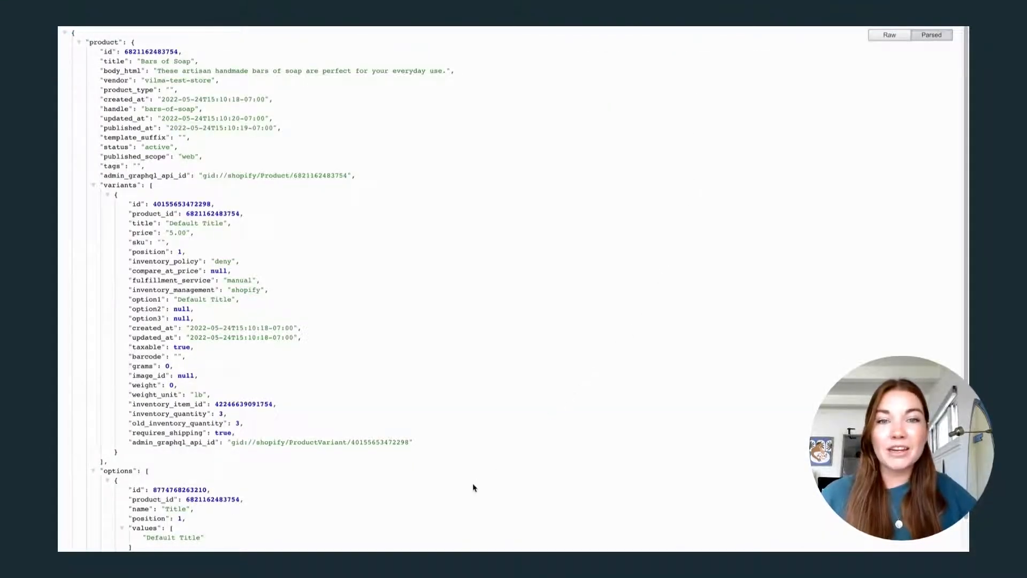
scroll(down, 3)
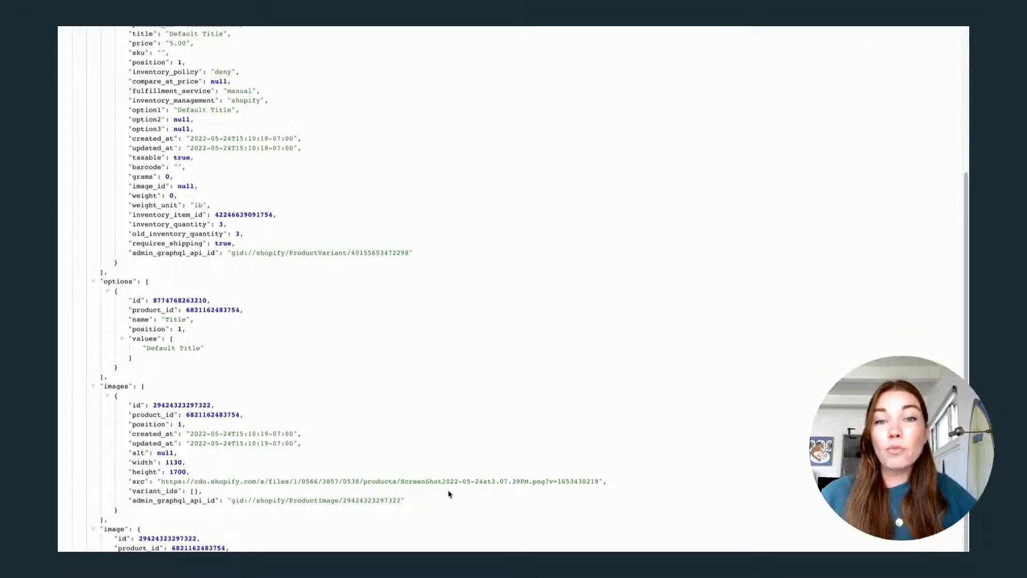
scroll(up, 3)
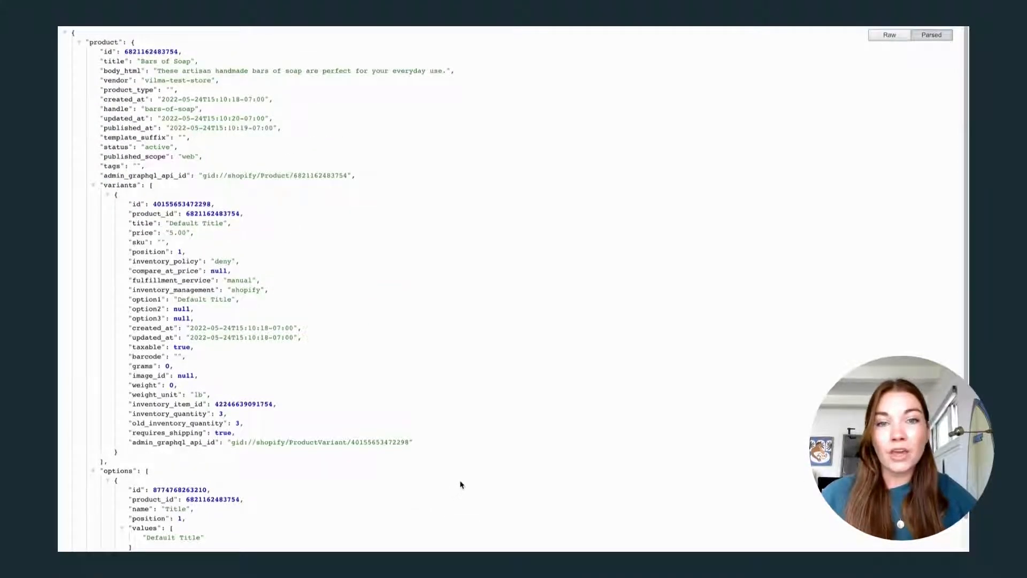
mouse_move(514, 59)
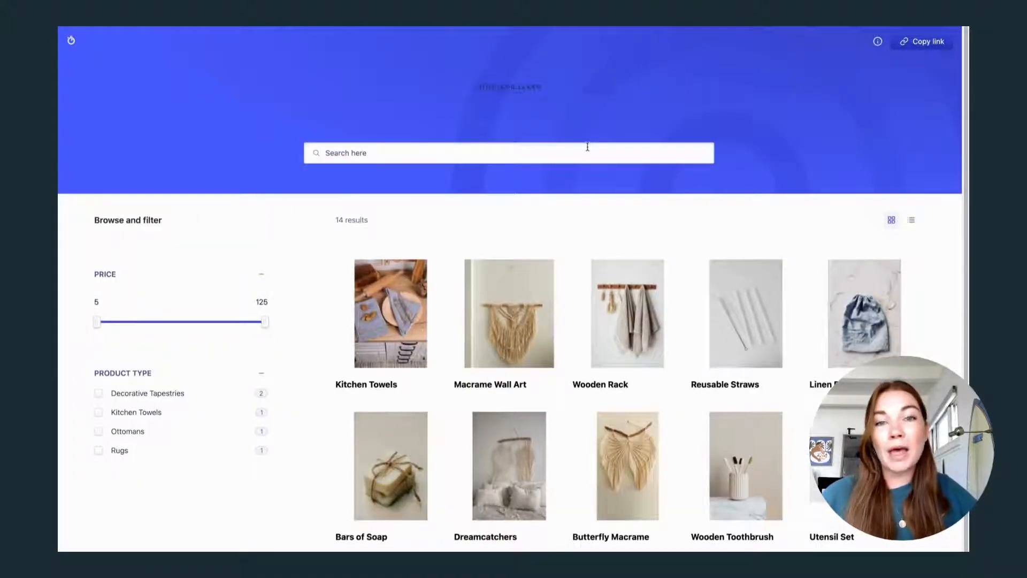
Search the storefront for 'Maca', clear it, then filter to Decorative Tapestries
text(Mac)
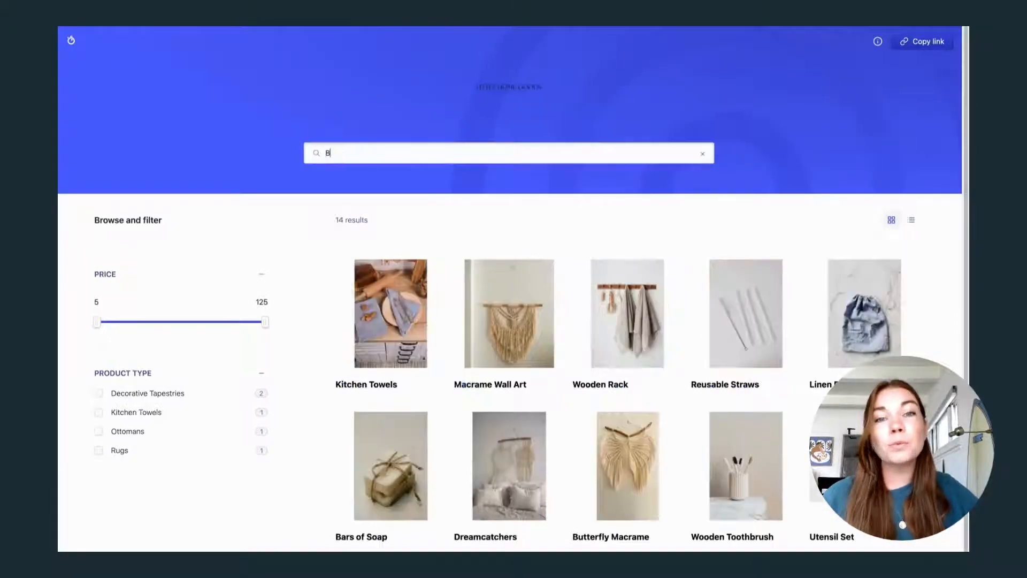
text(a)
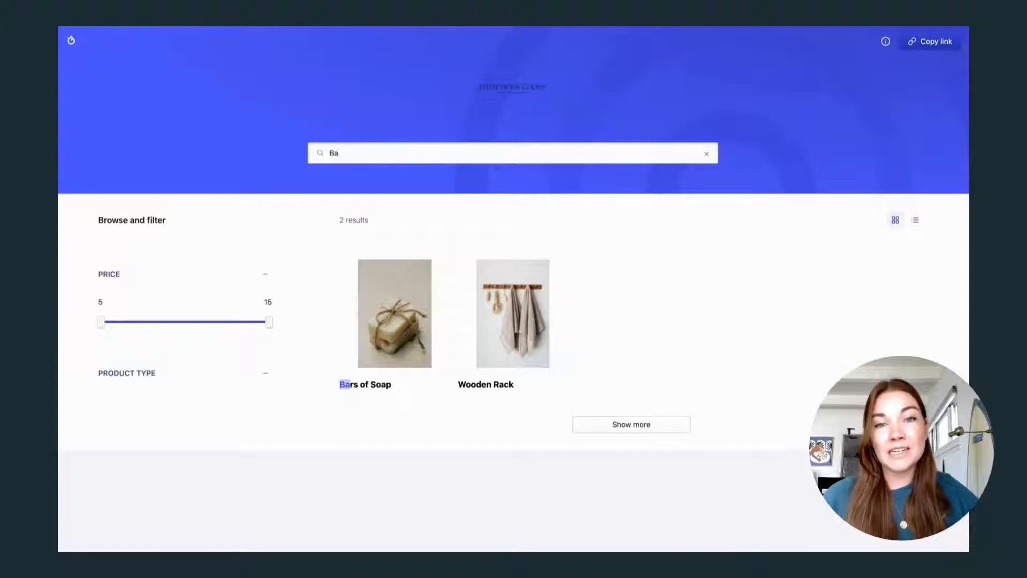
click(706, 153)
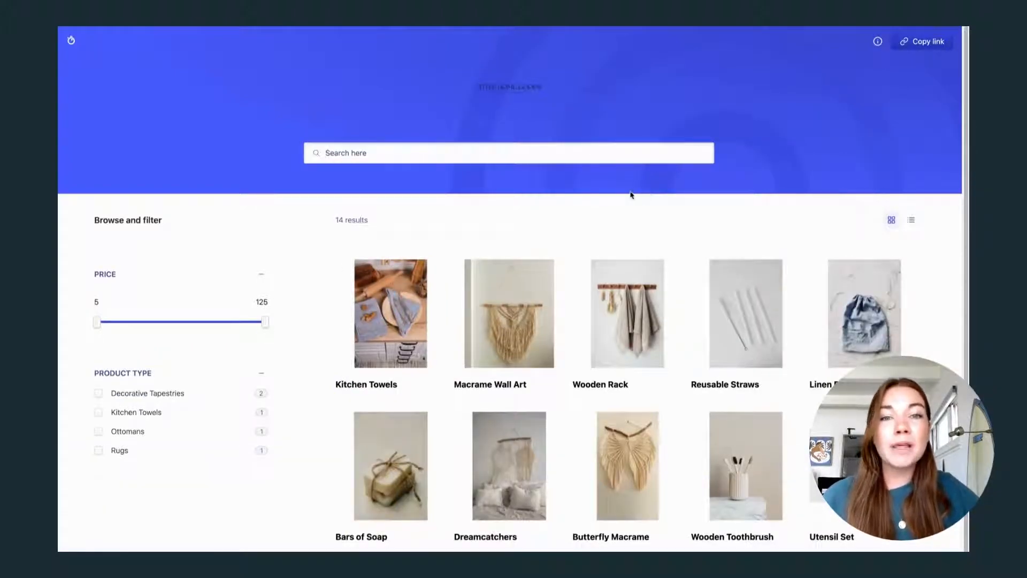
mouse_move(432, 358)
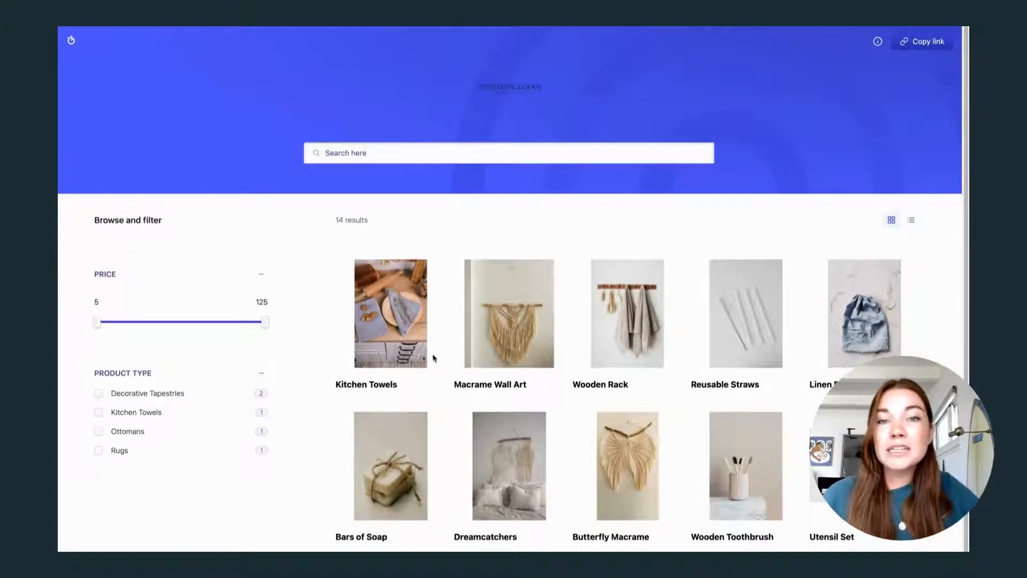
mouse_move(408, 388)
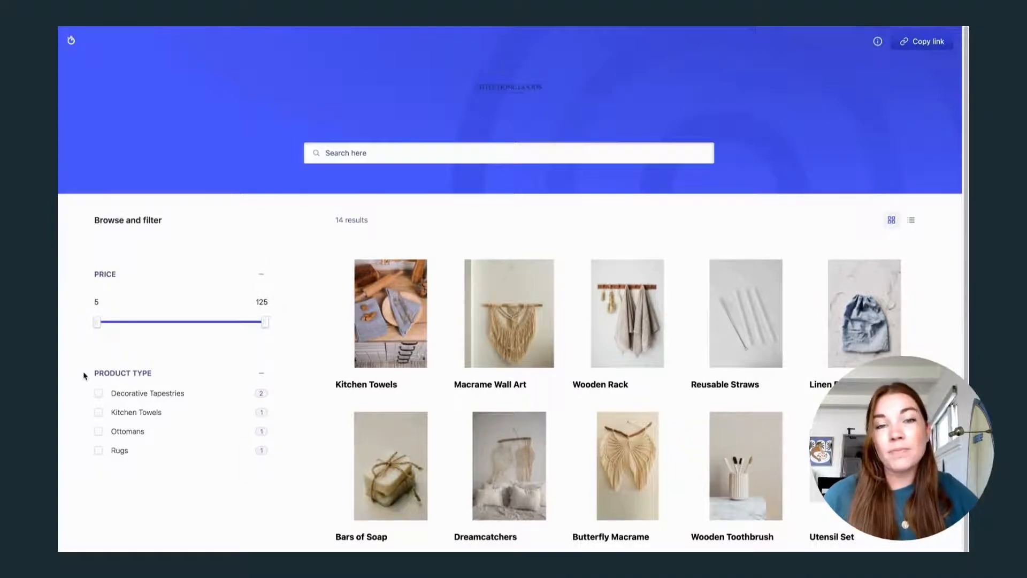
click(99, 393)
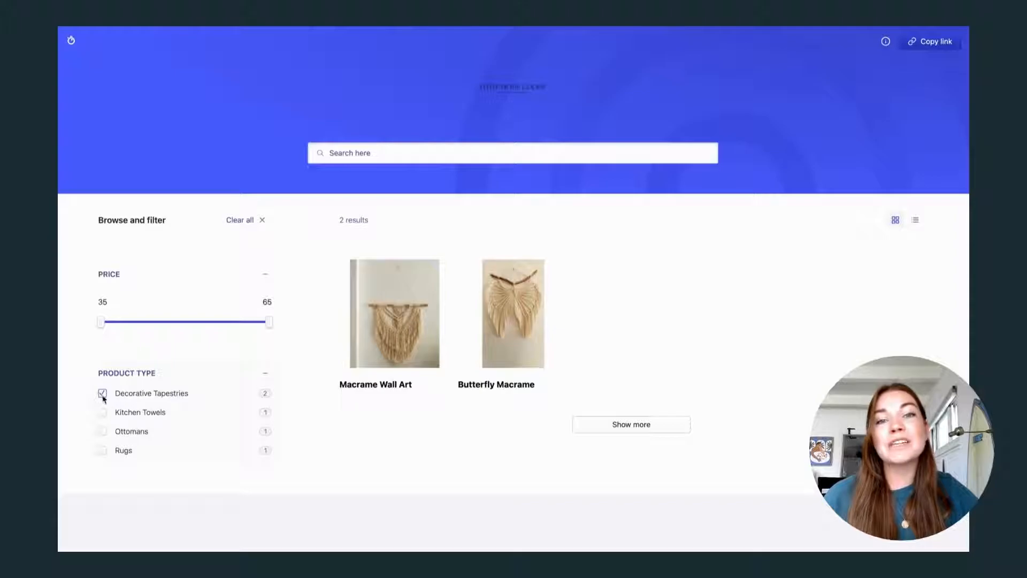
click(102, 393)
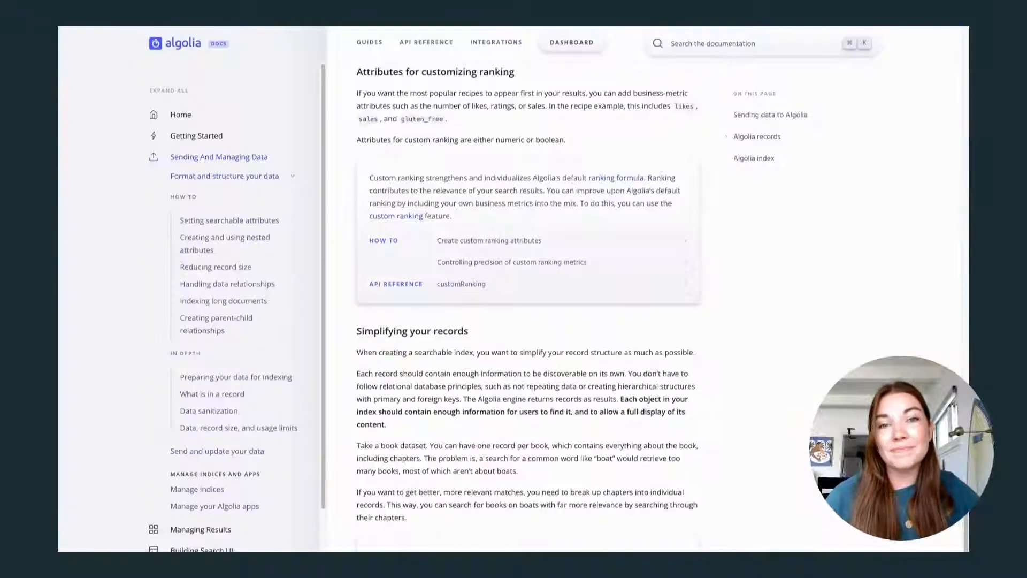
mouse_move(660, 145)
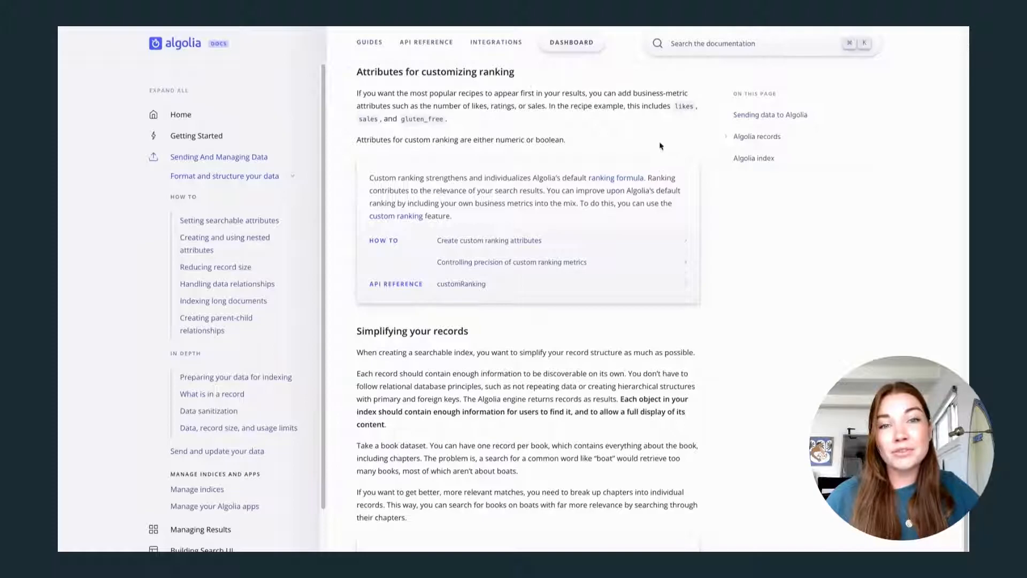
mouse_move(682, 204)
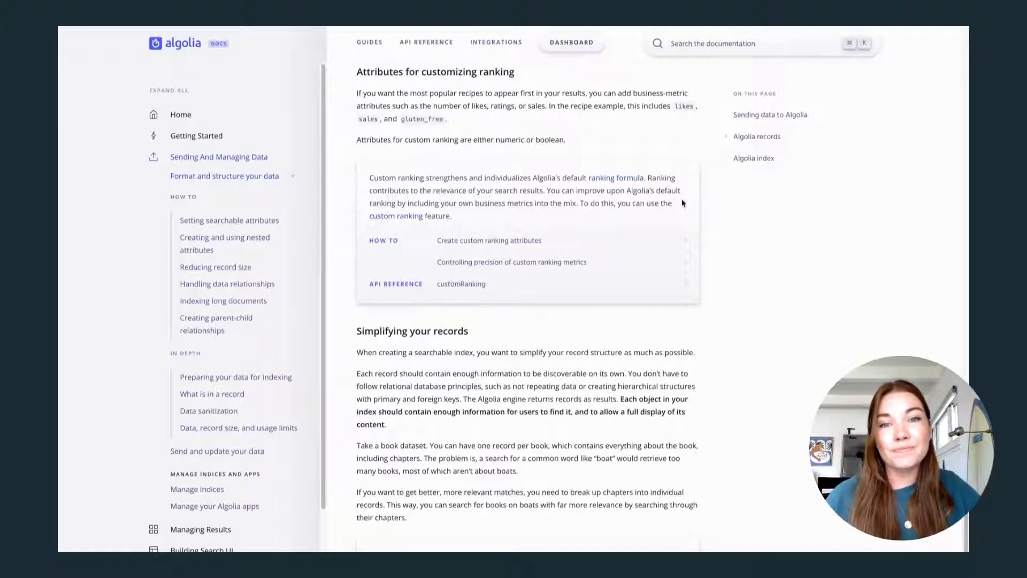
Scroll the data-formatting guide down to the 'Simplifying your records' section
scroll(down, 3)
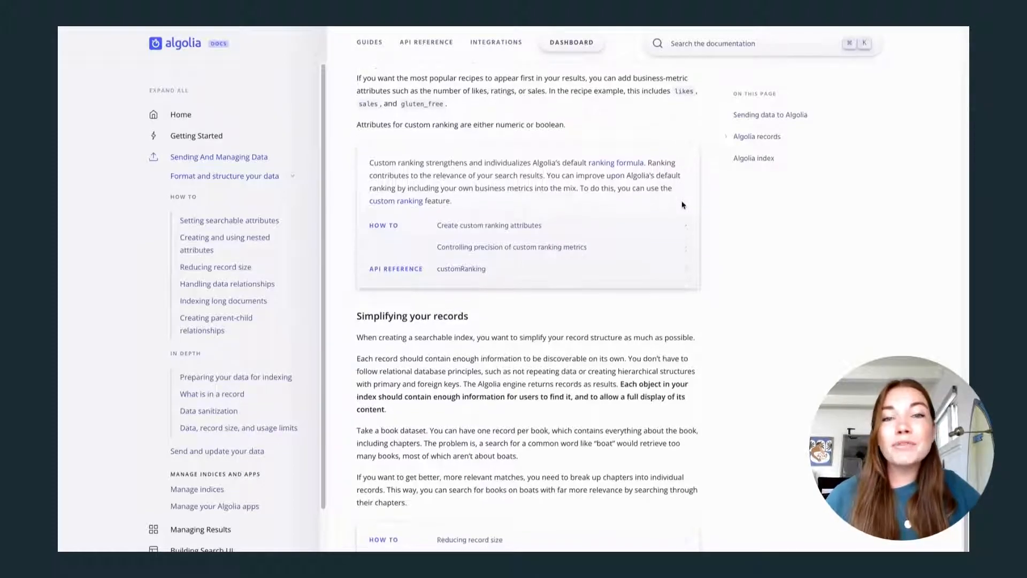
scroll(down, 3)
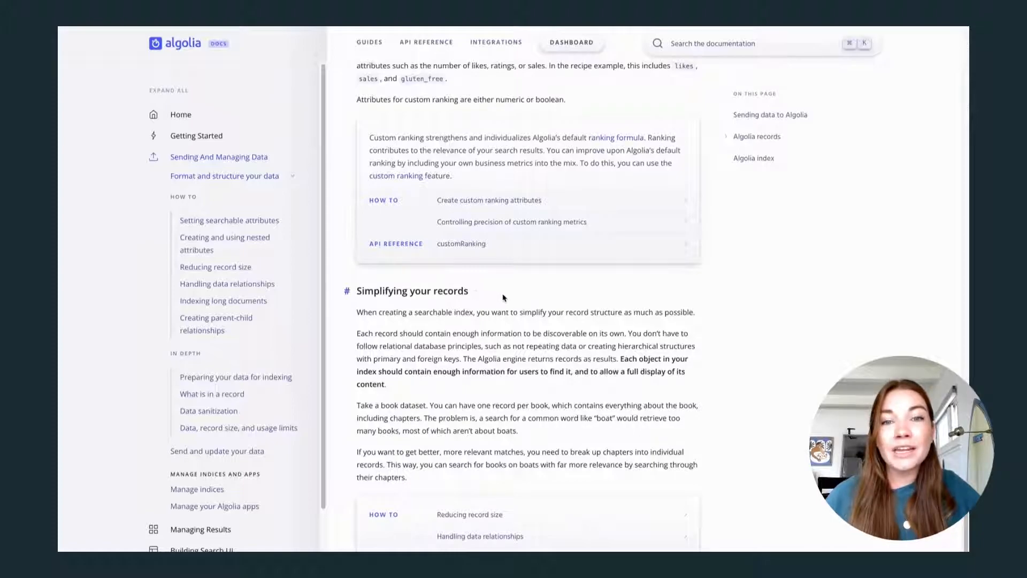
mouse_move(701, 324)
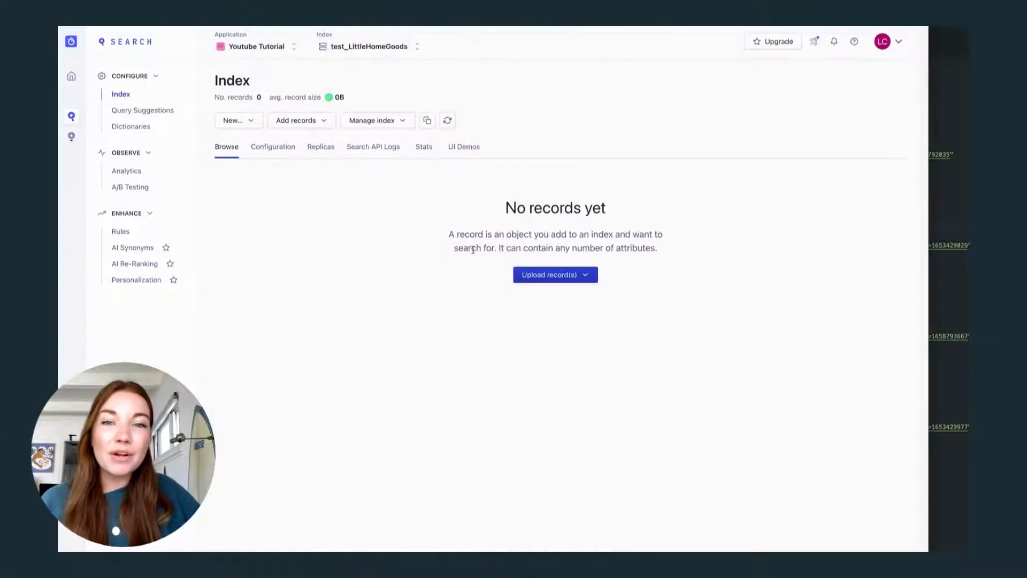
click(555, 275)
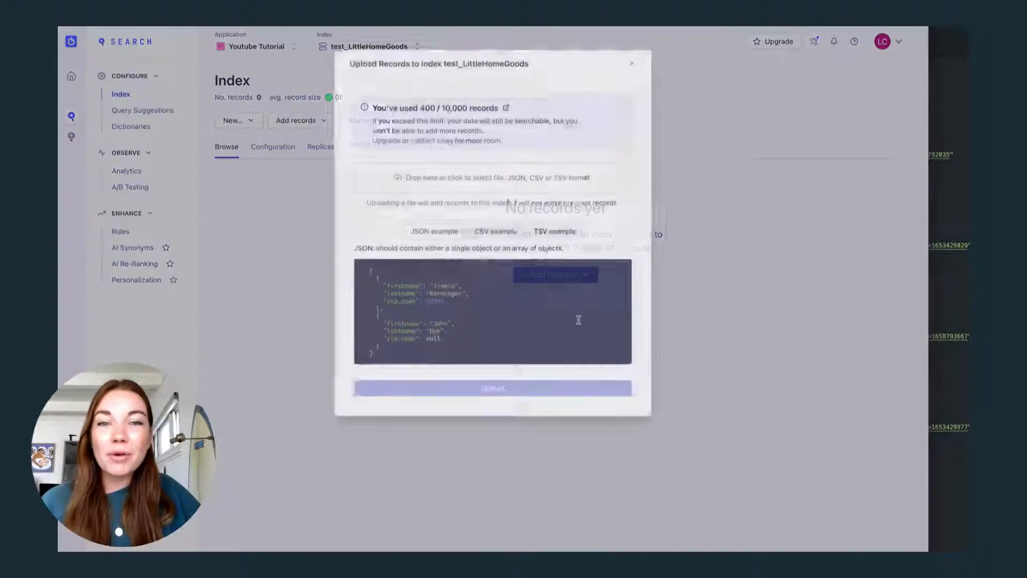
click(496, 228)
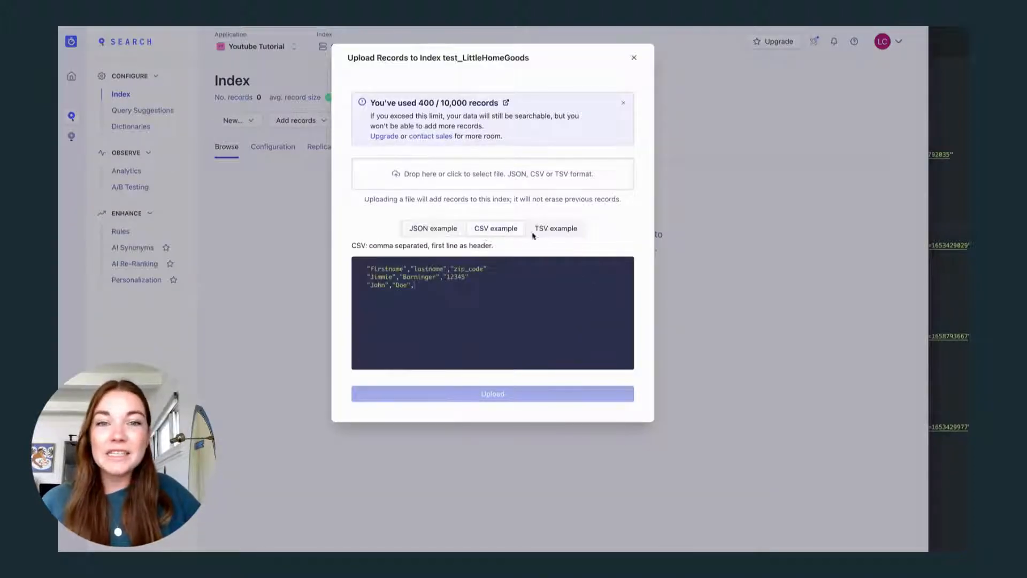
click(633, 57)
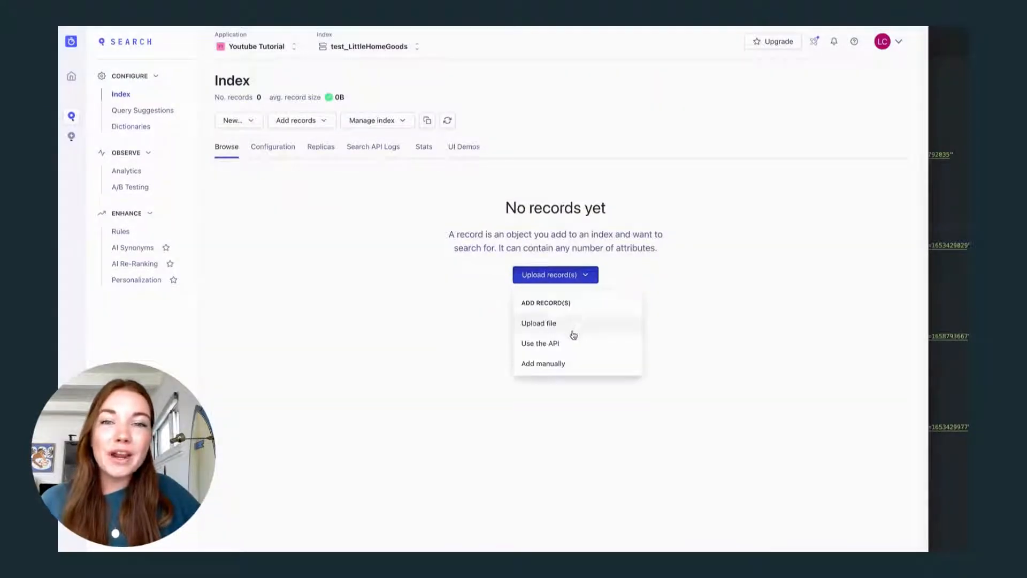
click(540, 342)
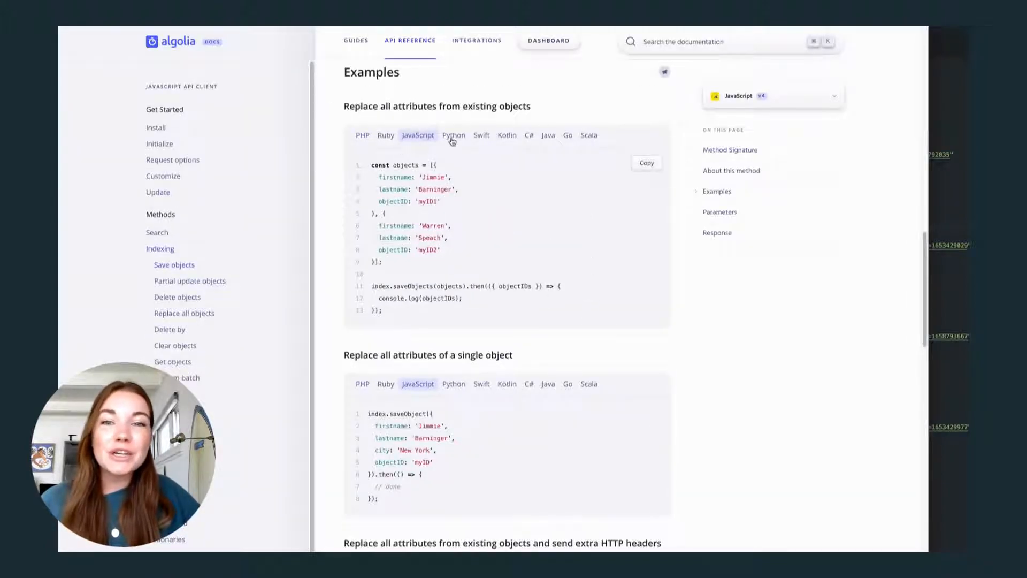
mouse_move(565, 138)
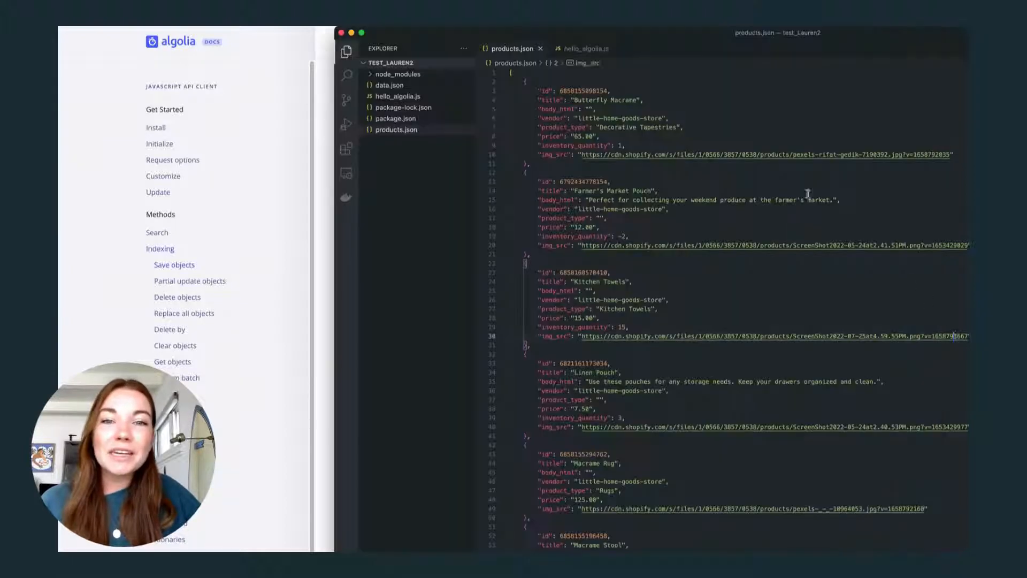
Open products.json in VS Code to review the store's product records
click(585, 49)
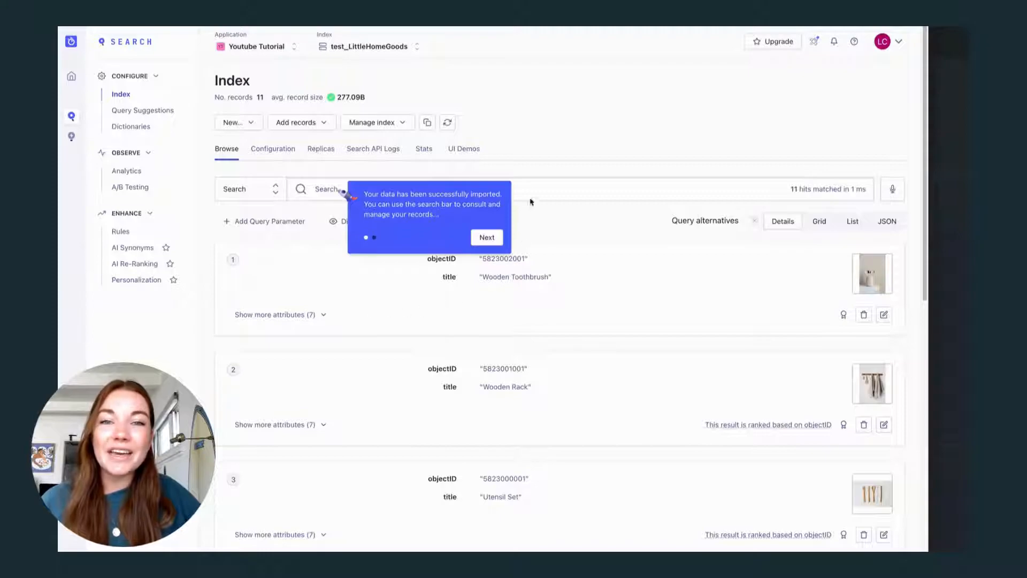
Dismiss the import notice and scroll through the 11 records, Wooden Toothbrush to Farmer's Market Pouch
click(486, 237)
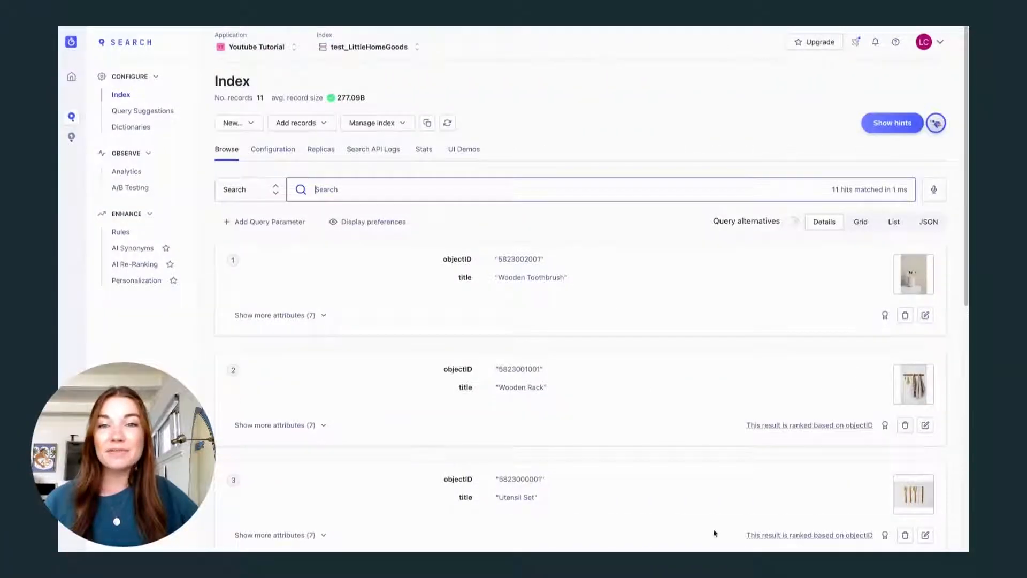
scroll(down, 3)
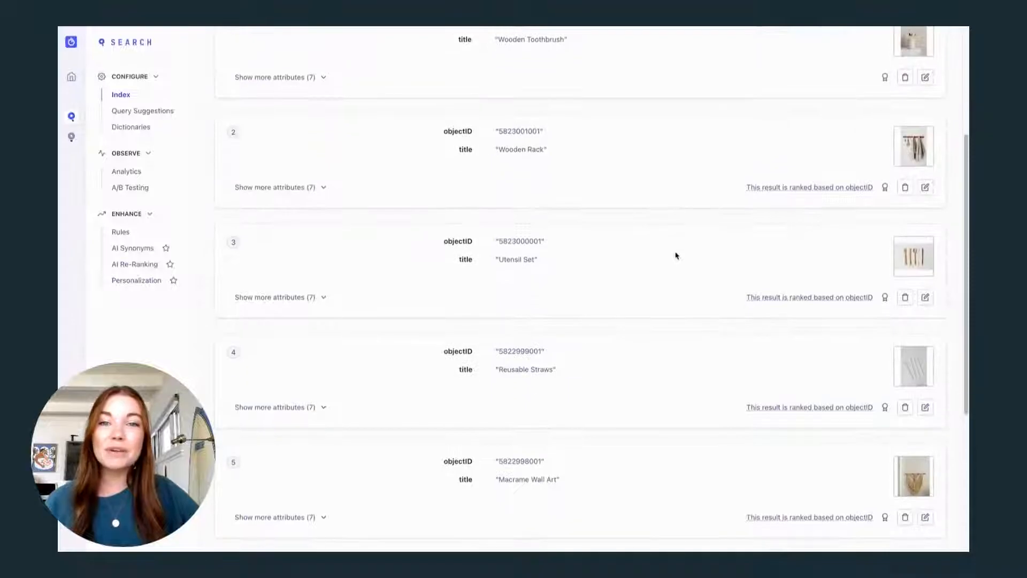
scroll(down, 3)
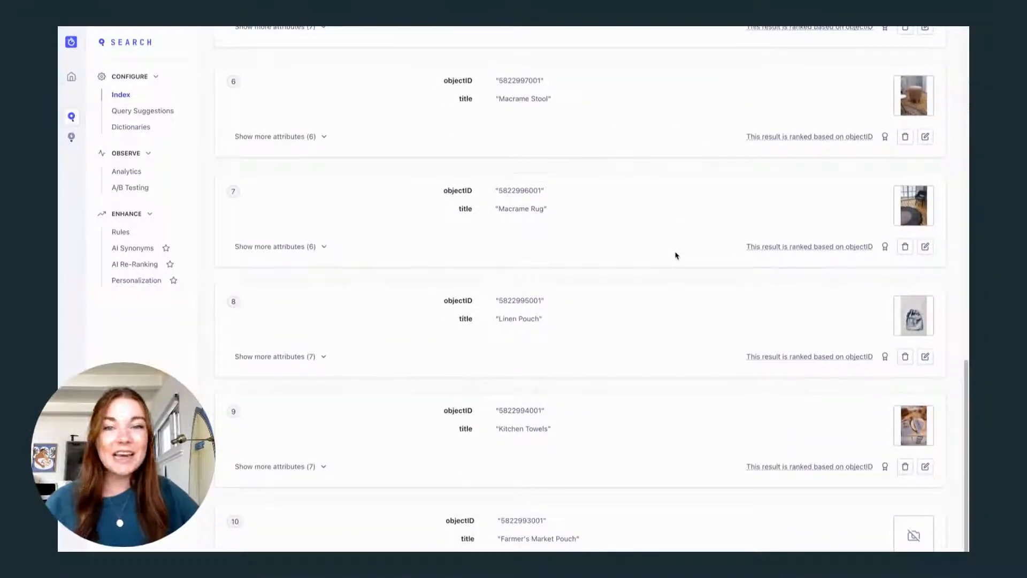
scroll(up, 3)
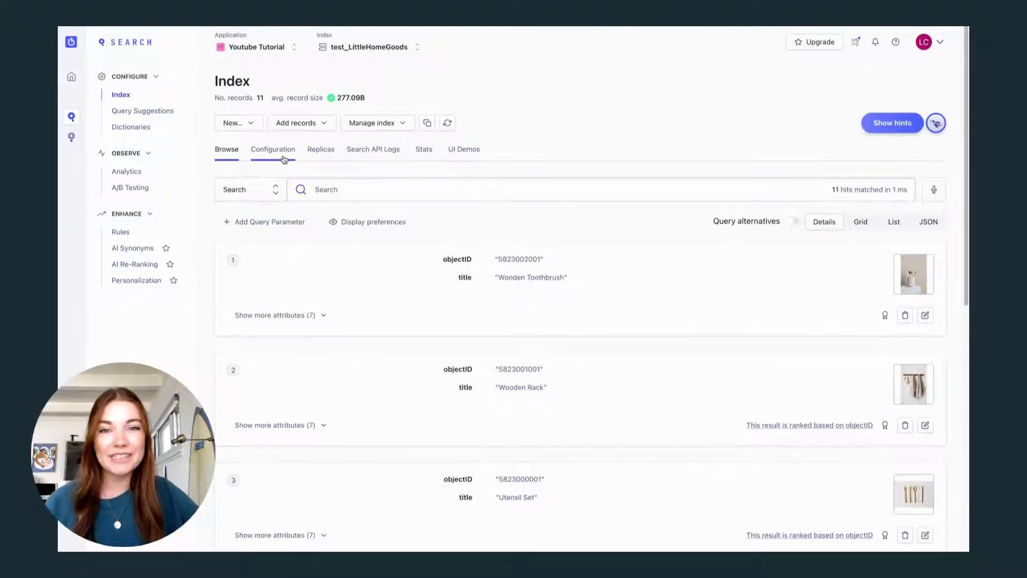
Open Configuration and browse ranking, AI re-ranking, typo tolerance, language and synonyms settings
click(272, 148)
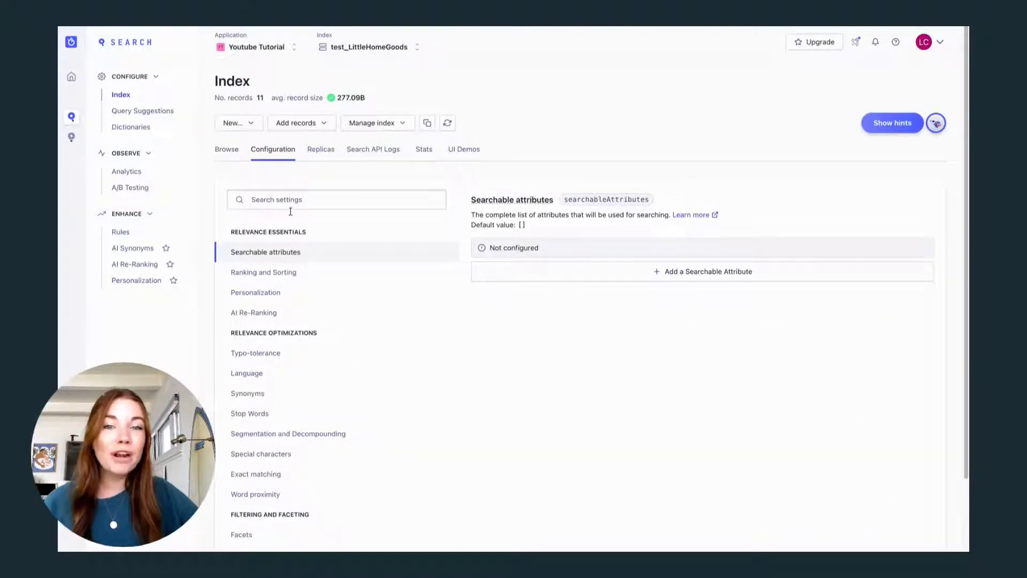
click(263, 272)
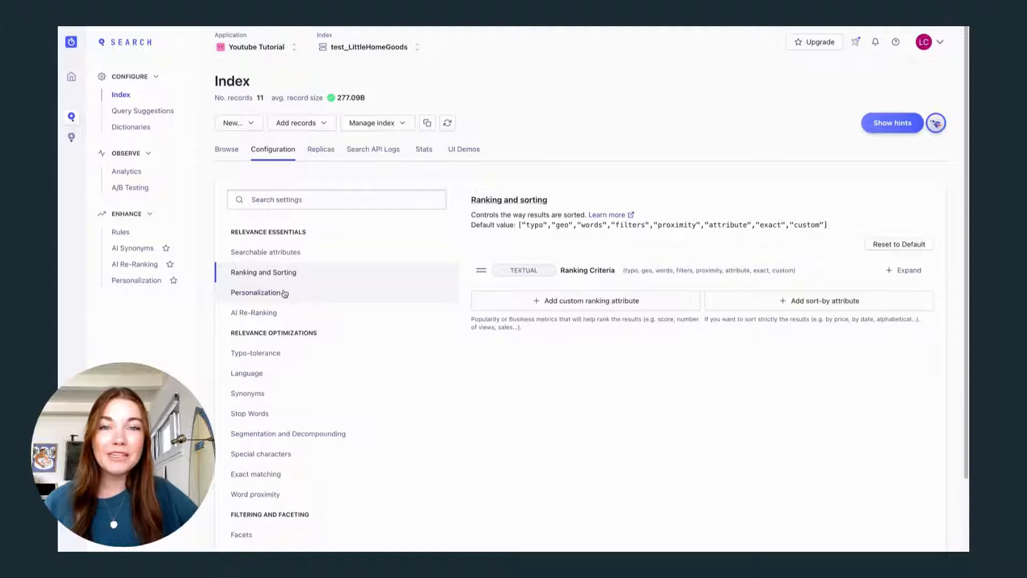
click(254, 312)
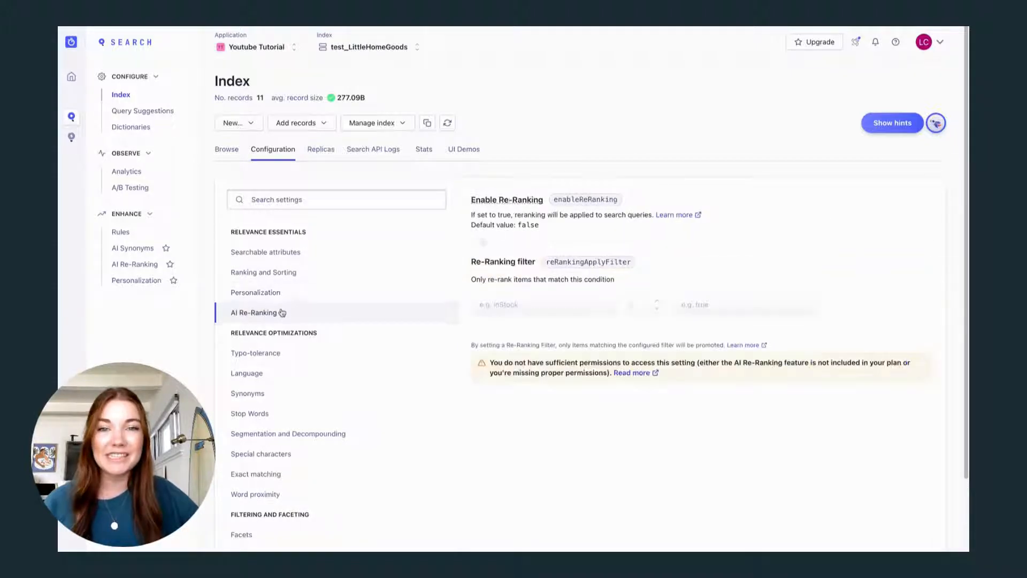
click(255, 353)
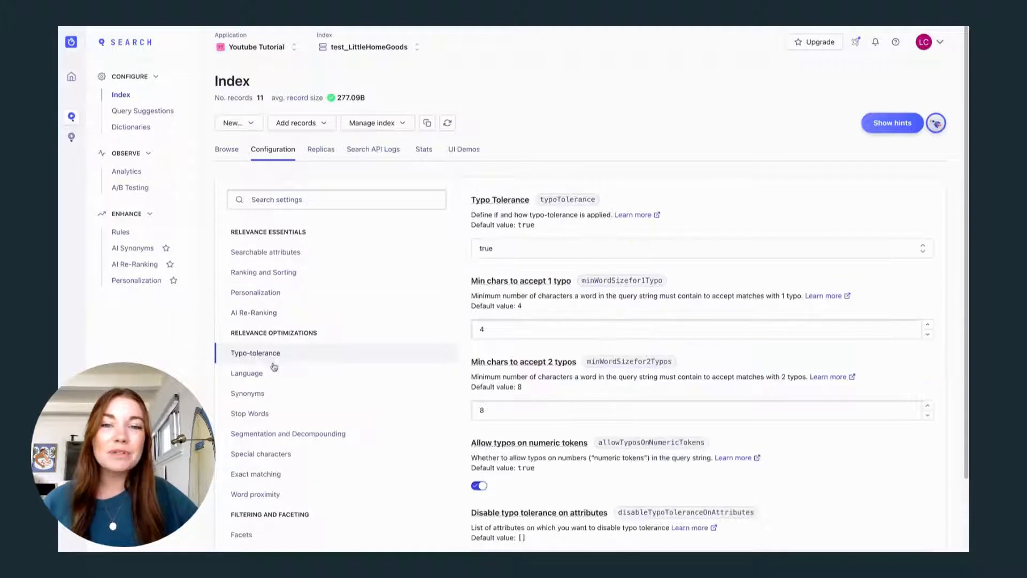
click(247, 373)
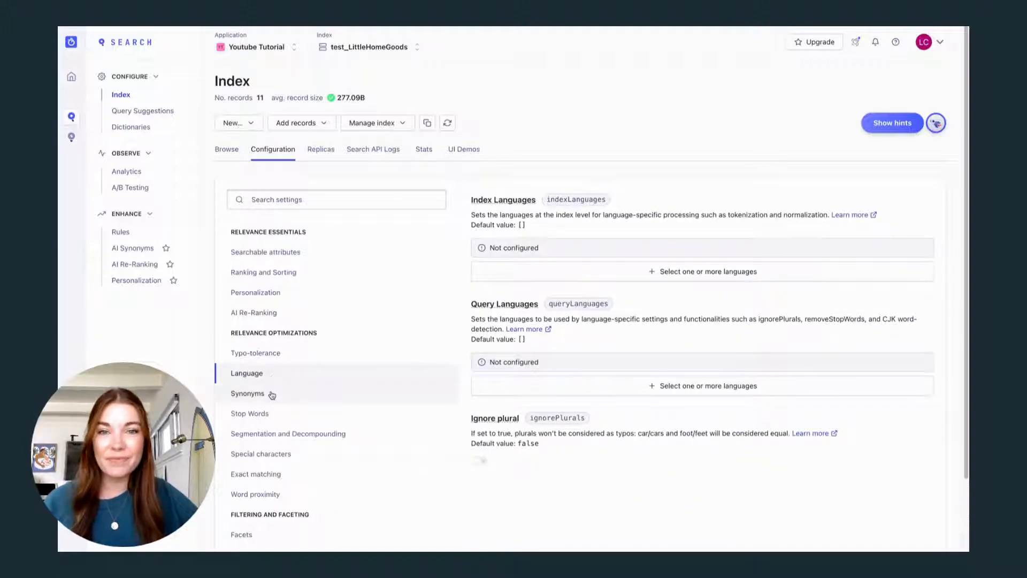
click(247, 393)
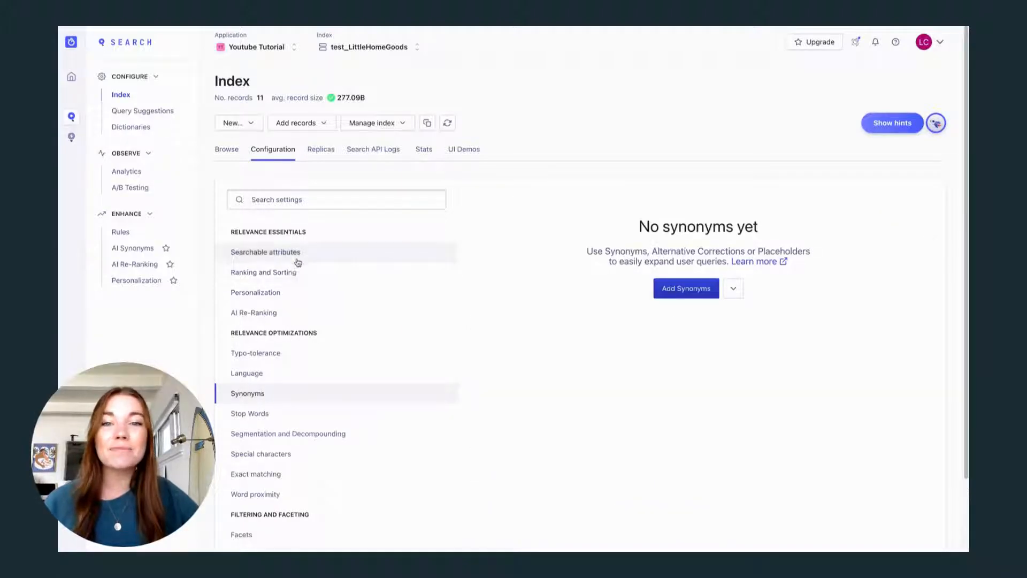
Add title and body_html as searchable attributes, then view ranking and sorting
click(265, 252)
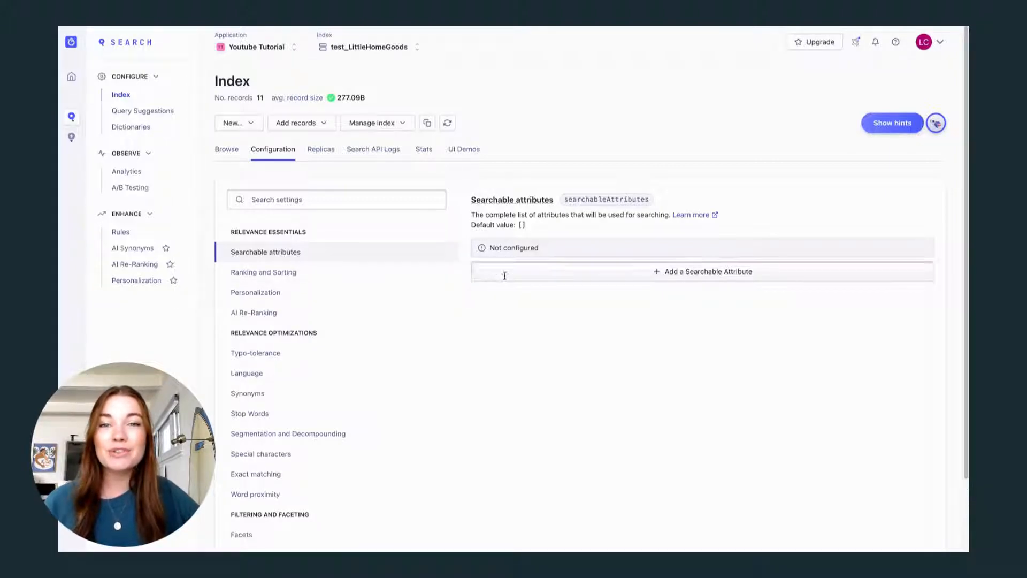
click(701, 271)
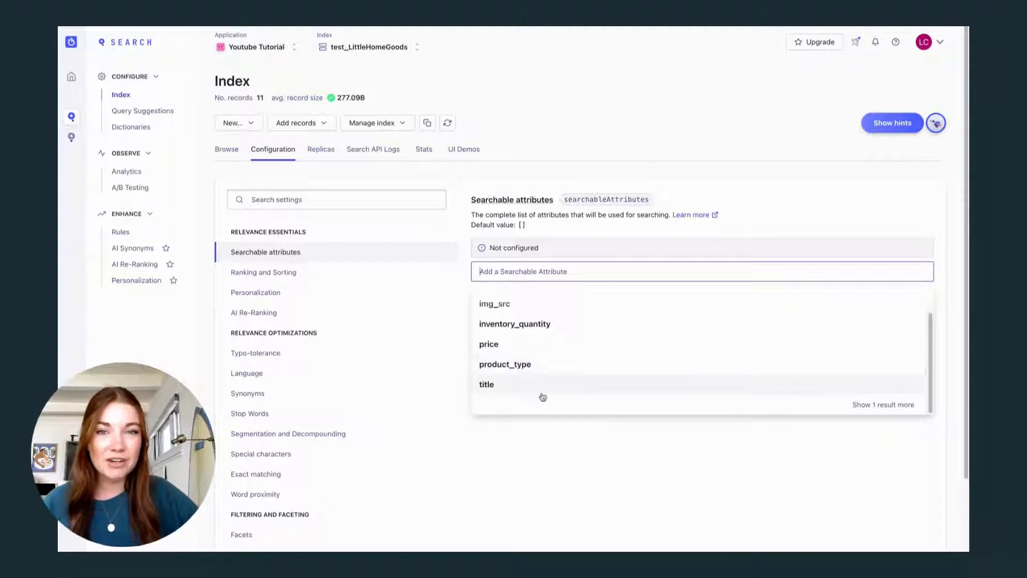
click(486, 384)
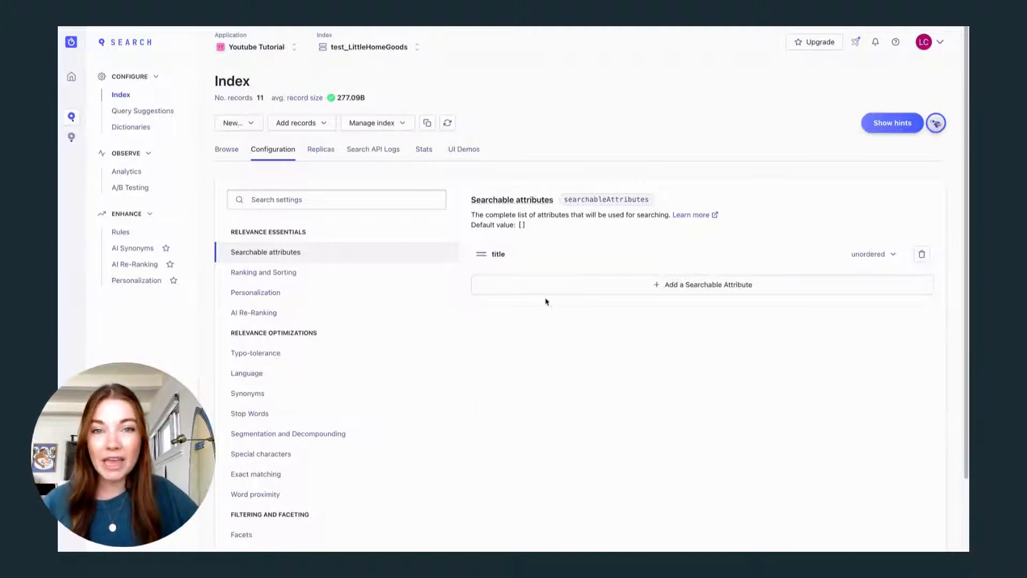
click(701, 283)
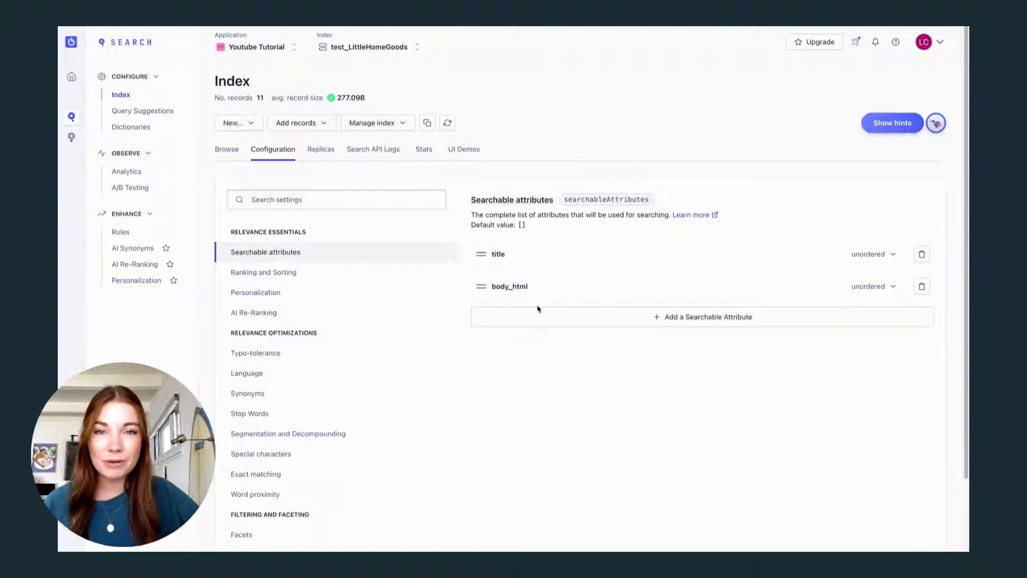
mouse_move(368, 282)
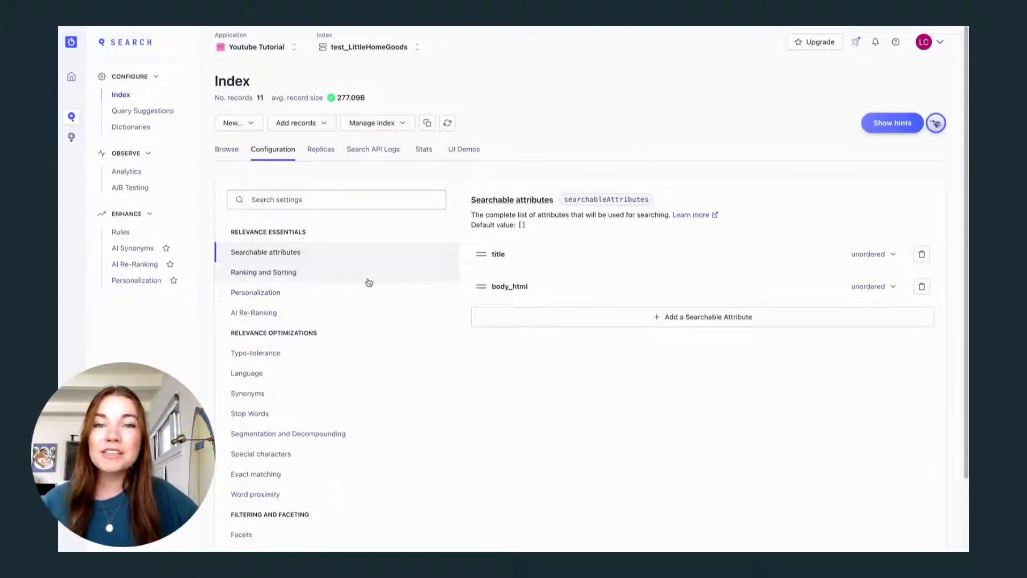
click(263, 272)
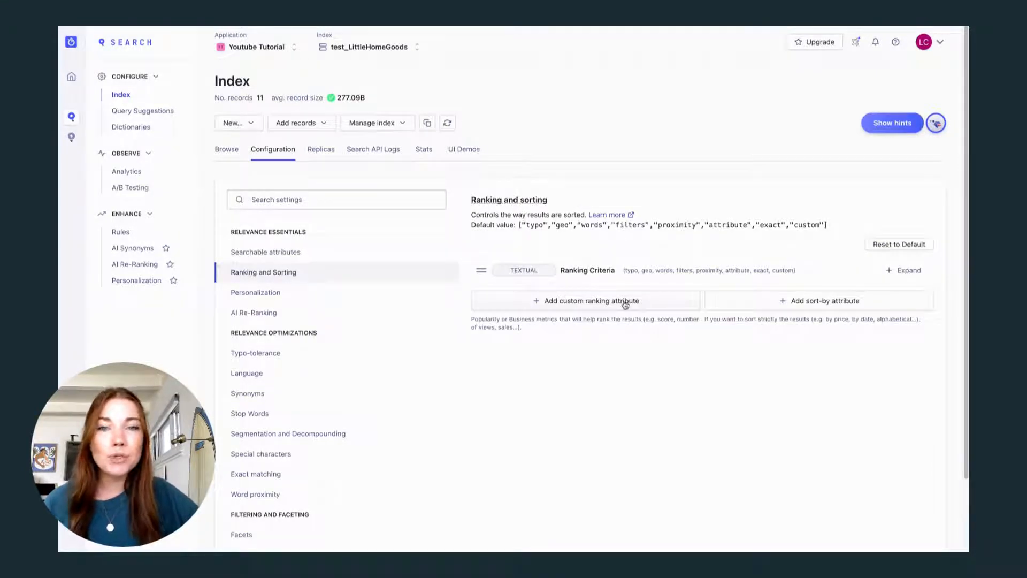
Add price as a custom ranking attribute, then add price as a facet attribute
click(584, 300)
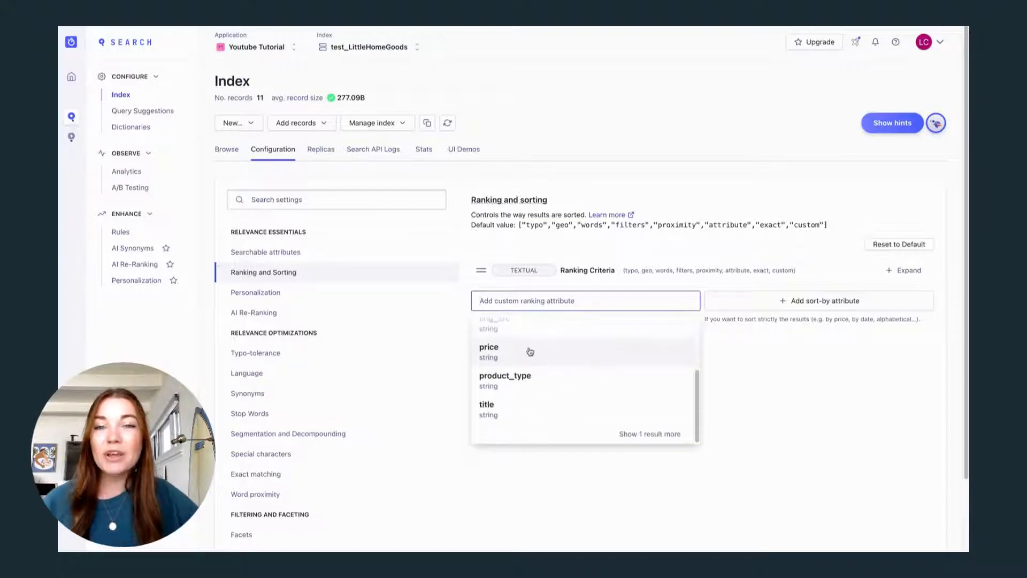
click(488, 347)
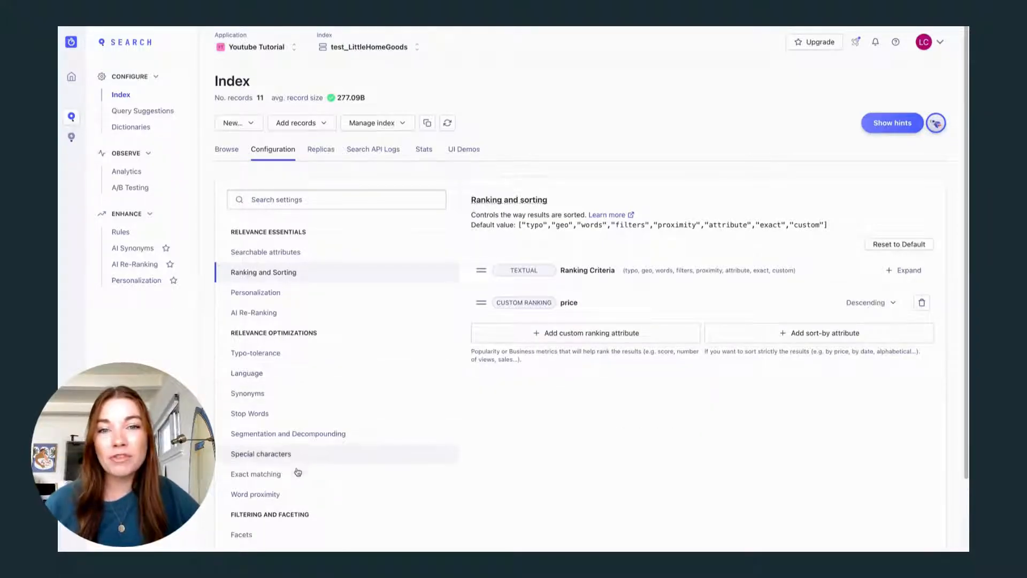
click(241, 533)
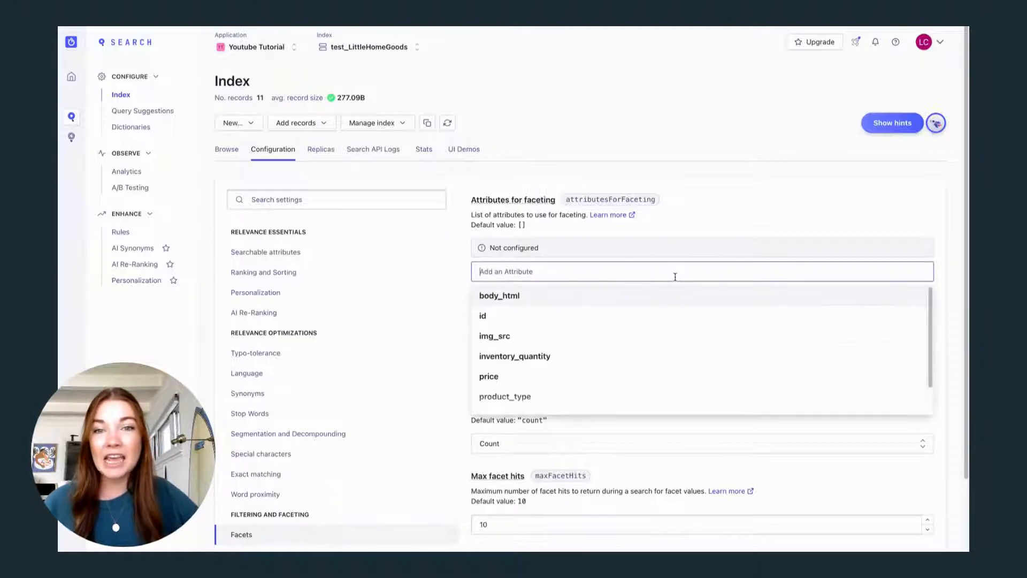
click(488, 376)
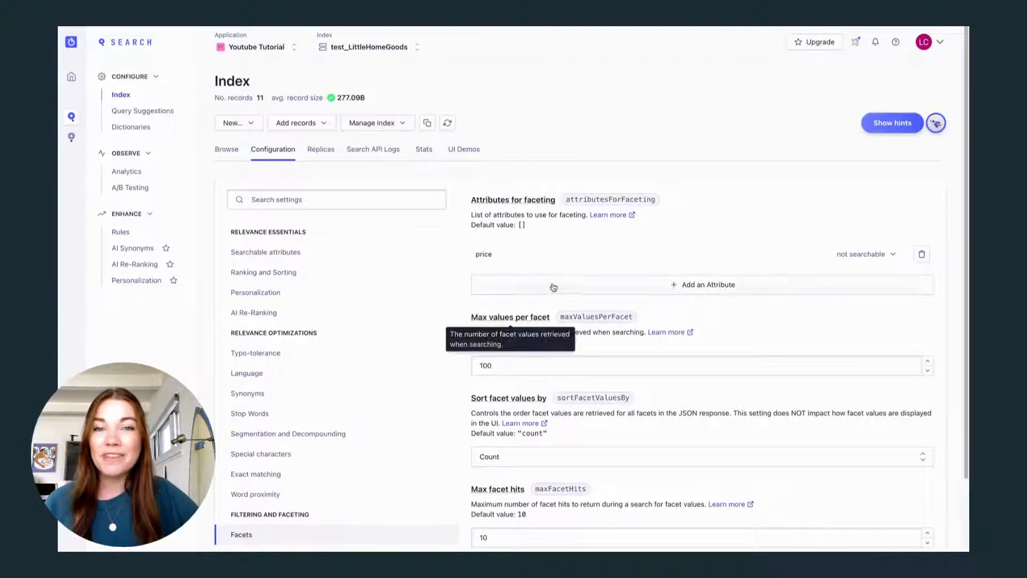
click(702, 284)
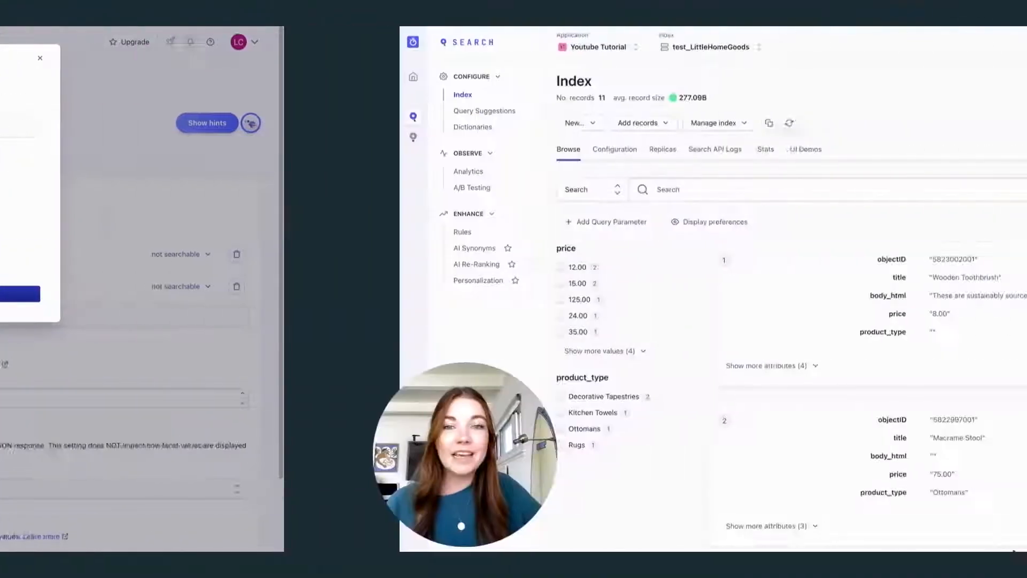
Return to browsing records and open the display preferences' image and title settings
click(39, 58)
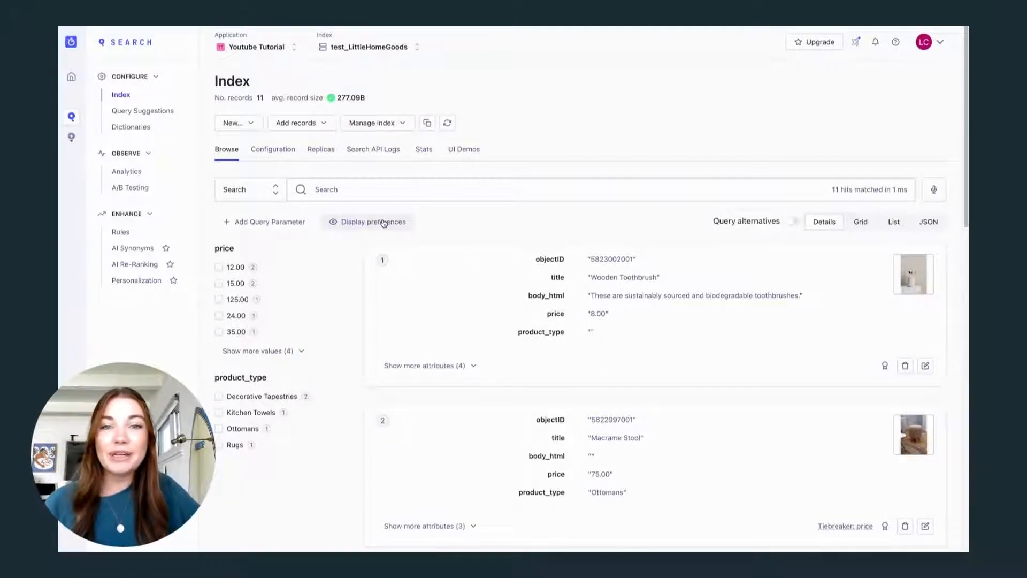
click(366, 221)
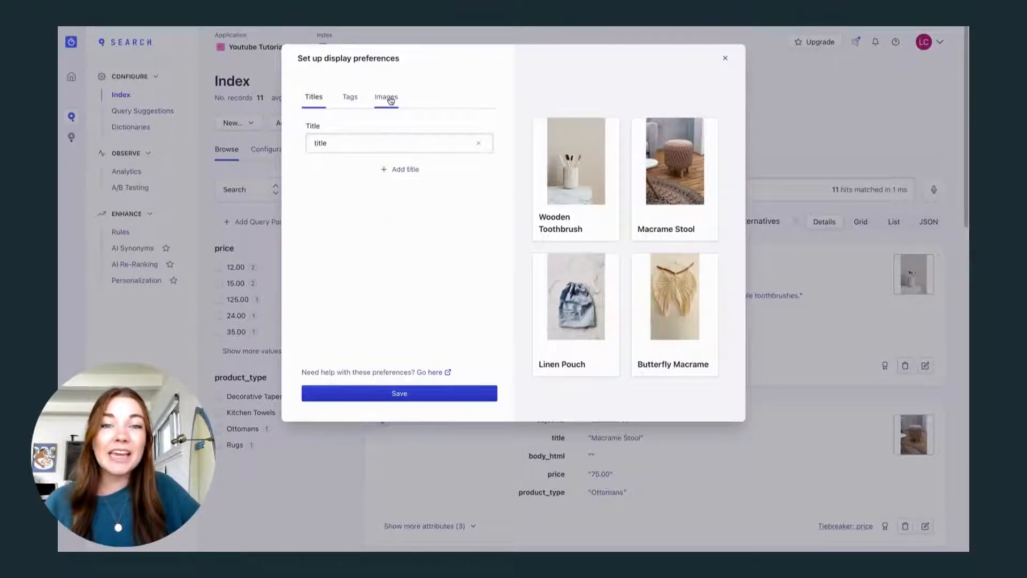
click(386, 96)
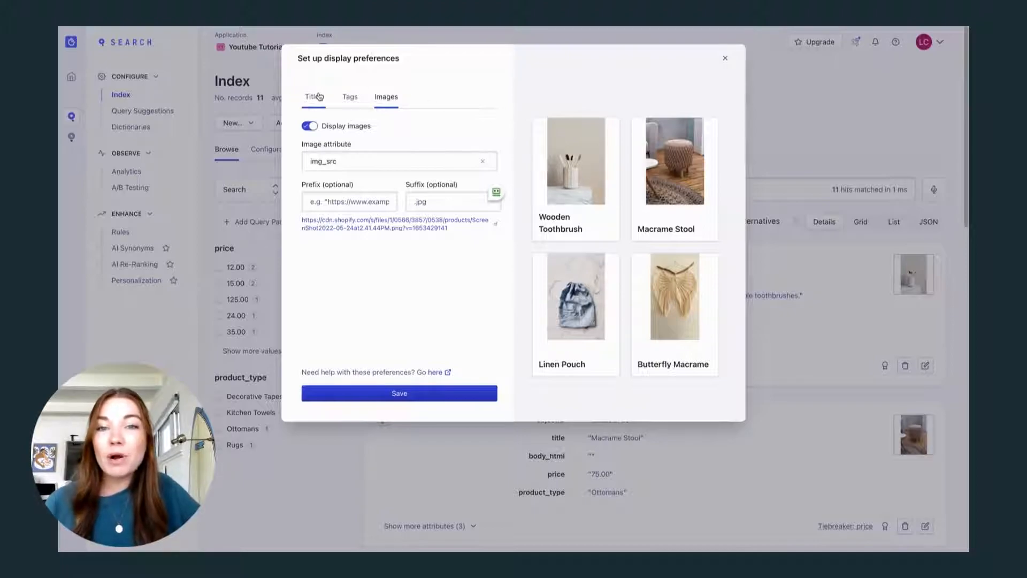
click(314, 96)
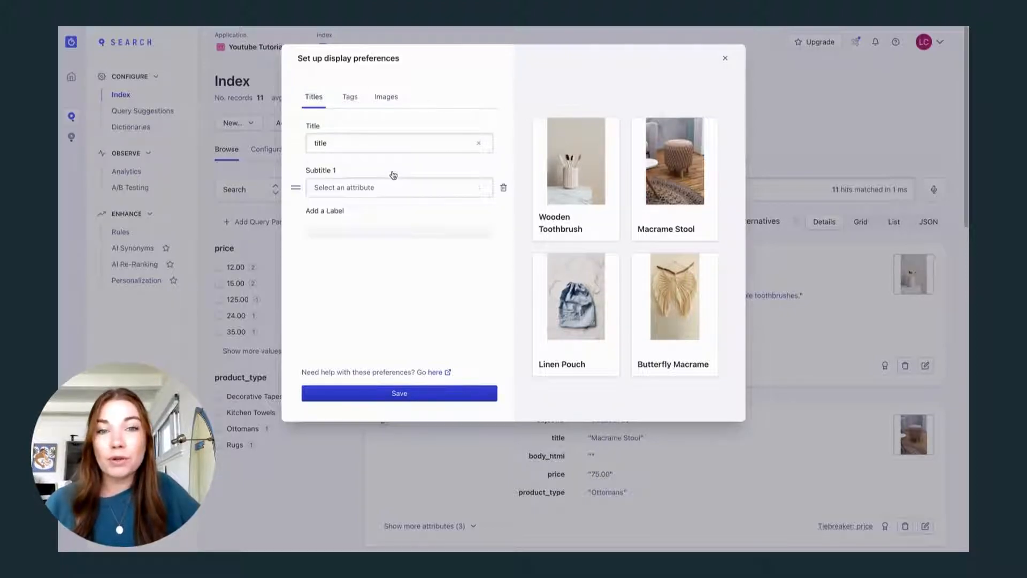
Use body_html as Subtitle 1 and price as Subtitle 2
click(394, 187)
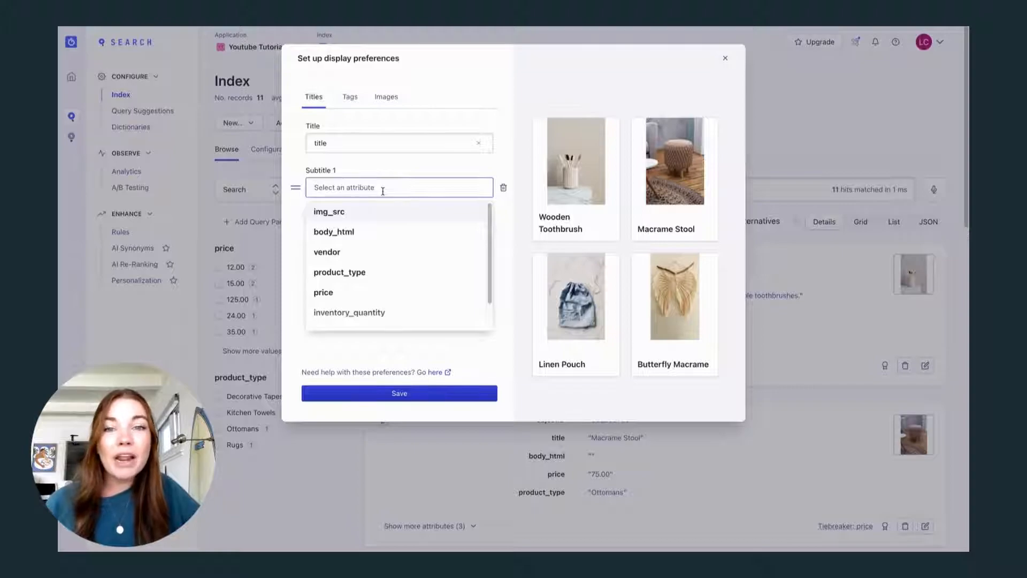
mouse_move(368, 236)
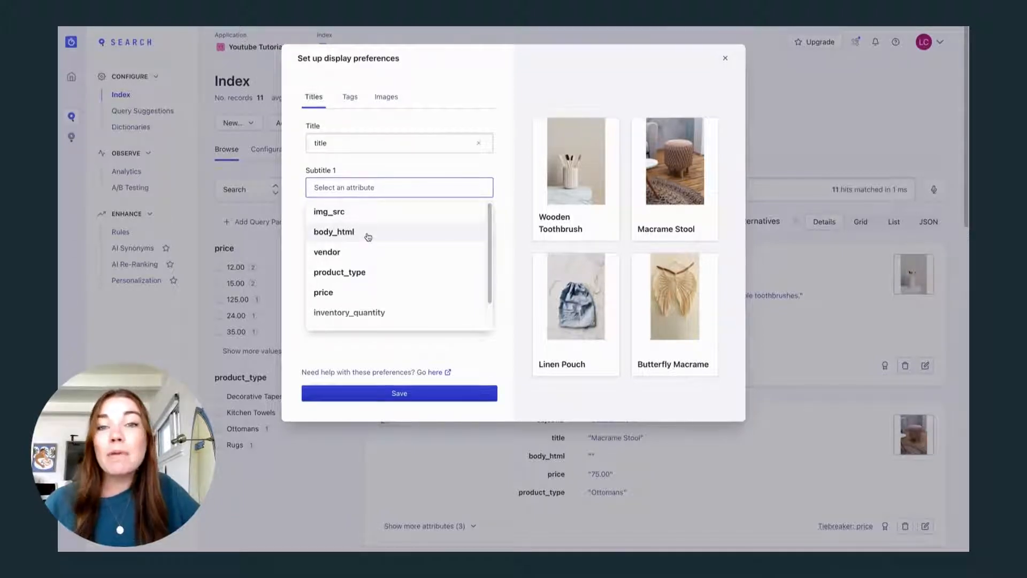
click(333, 231)
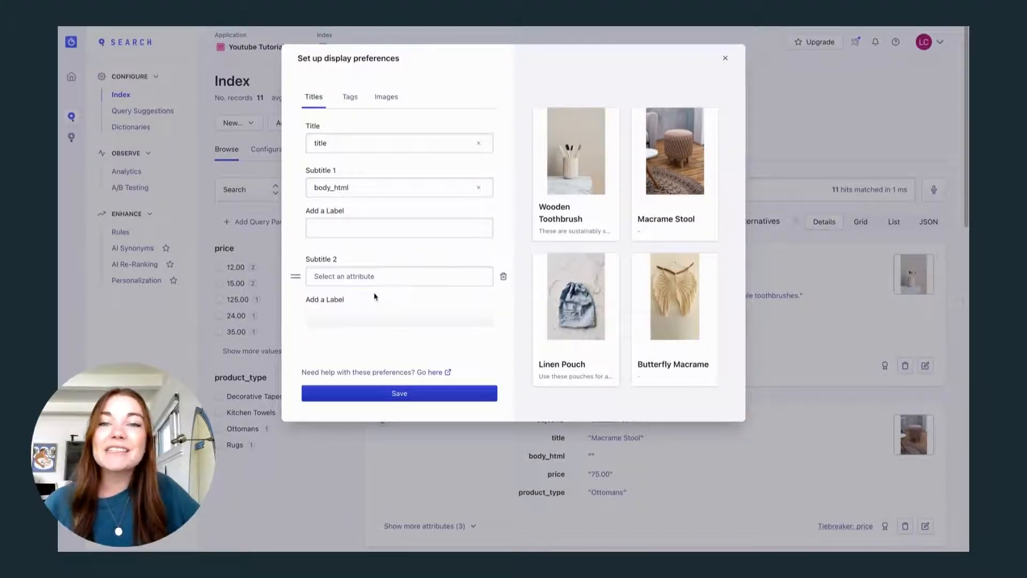
click(399, 276)
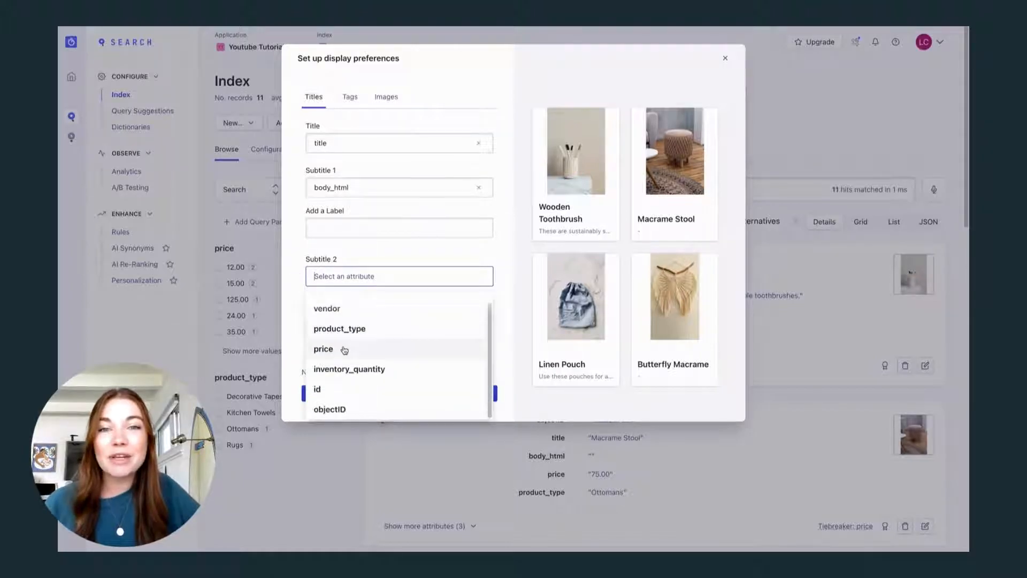
click(323, 348)
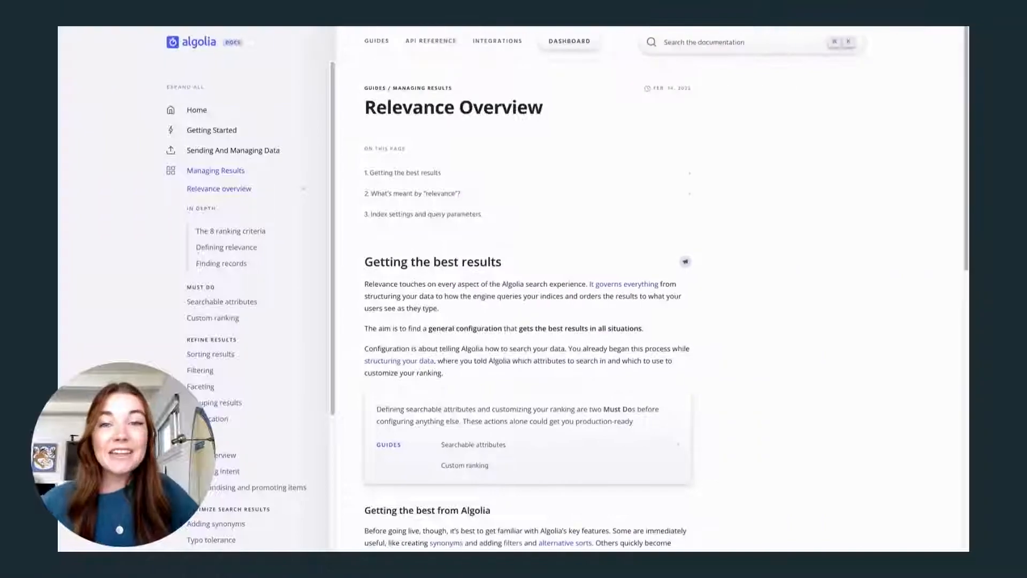
mouse_move(742, 501)
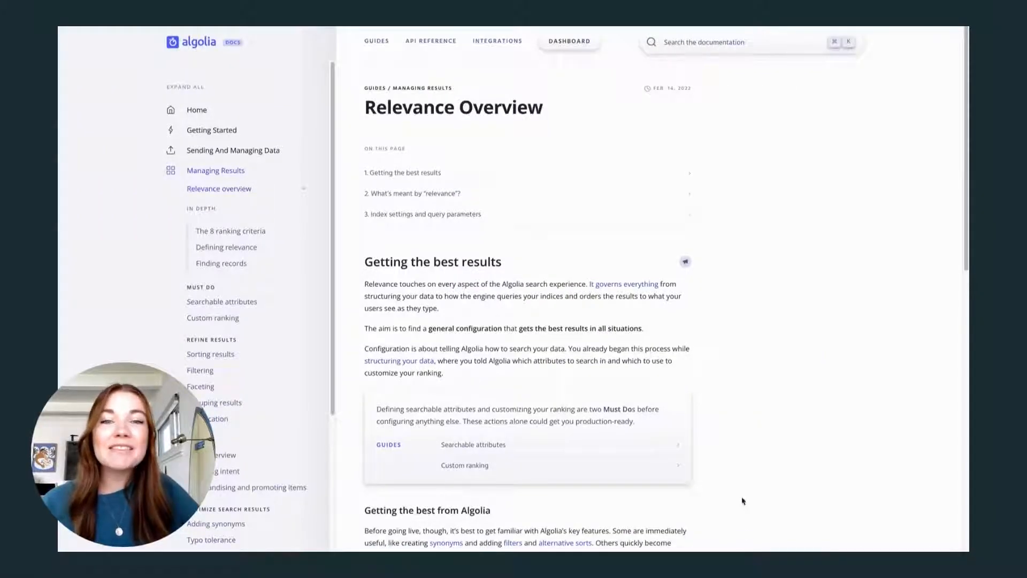
mouse_move(743, 353)
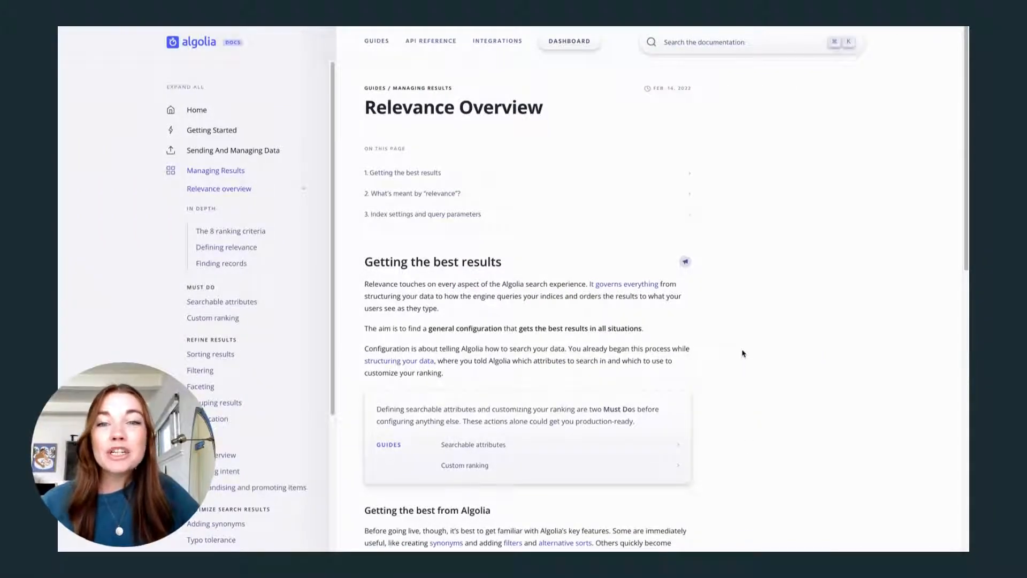
Scroll the Relevance Overview docs and read 'The 8 ranking criteria' page
scroll(down, 3)
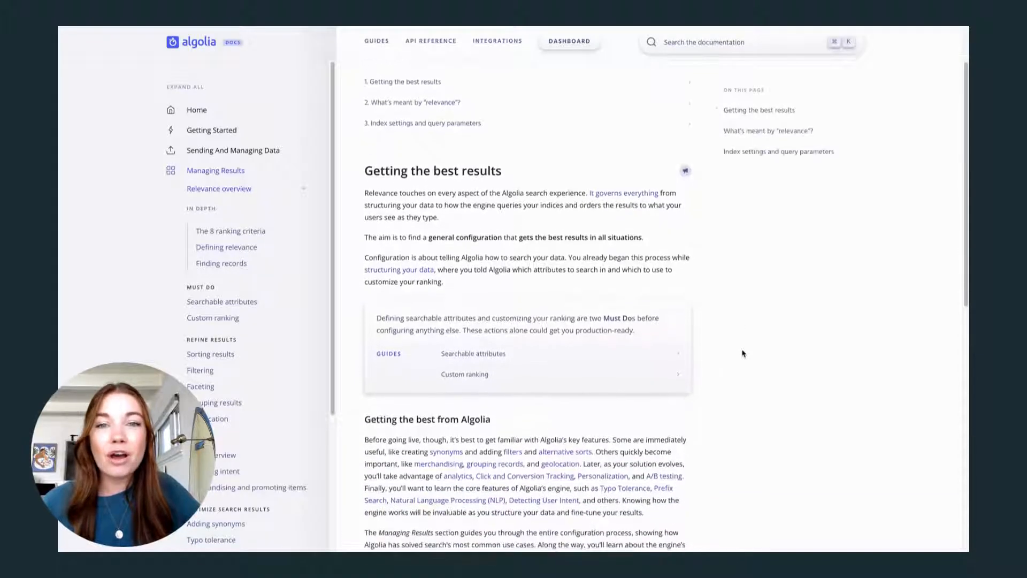
scroll(up, 3)
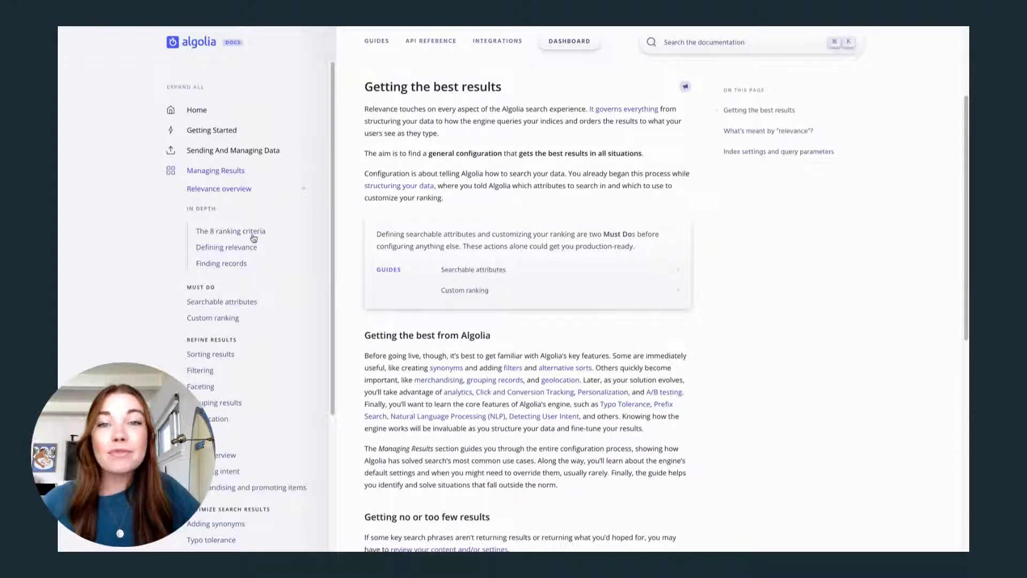
click(230, 230)
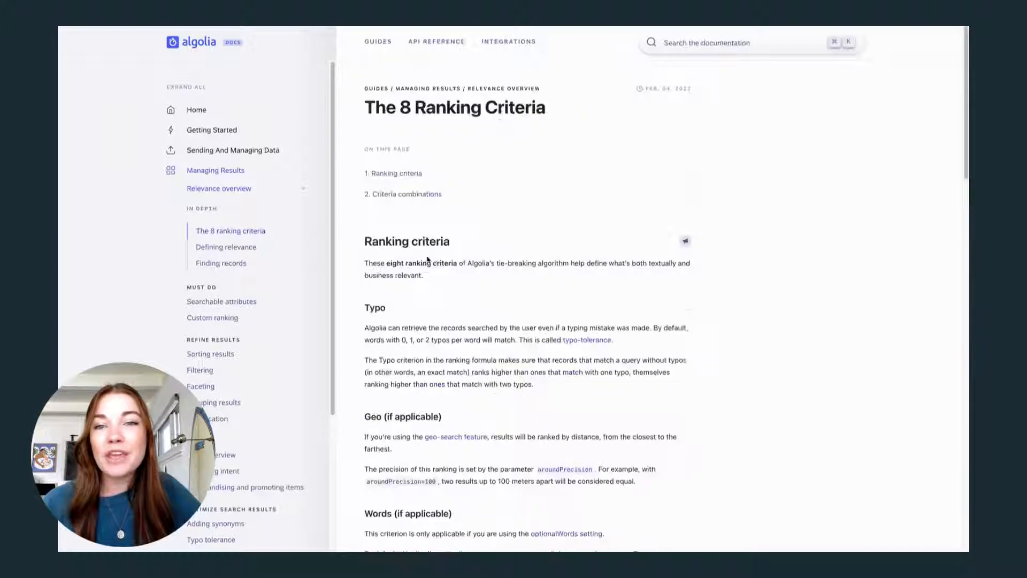
scroll(down, 3)
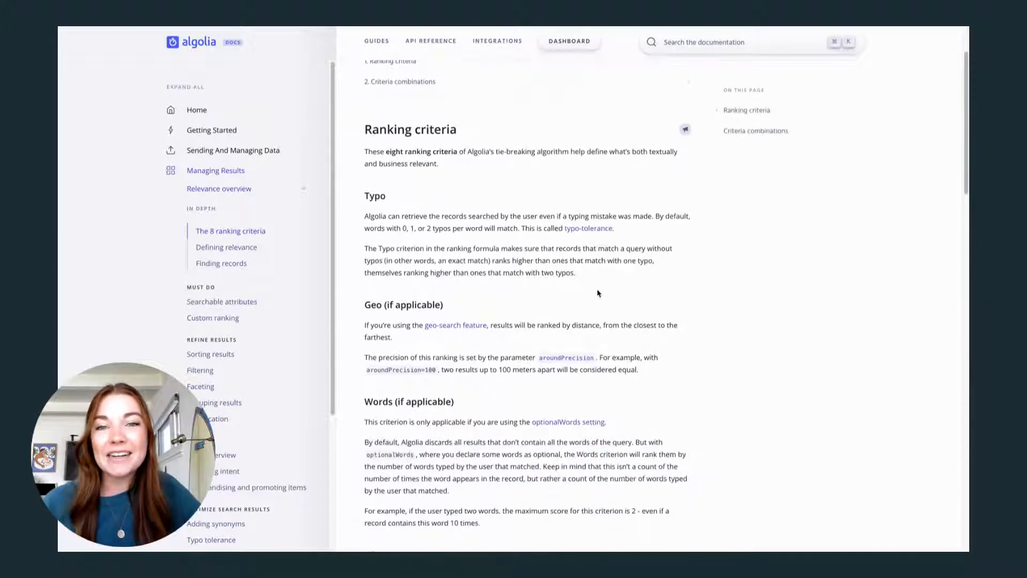
click(569, 40)
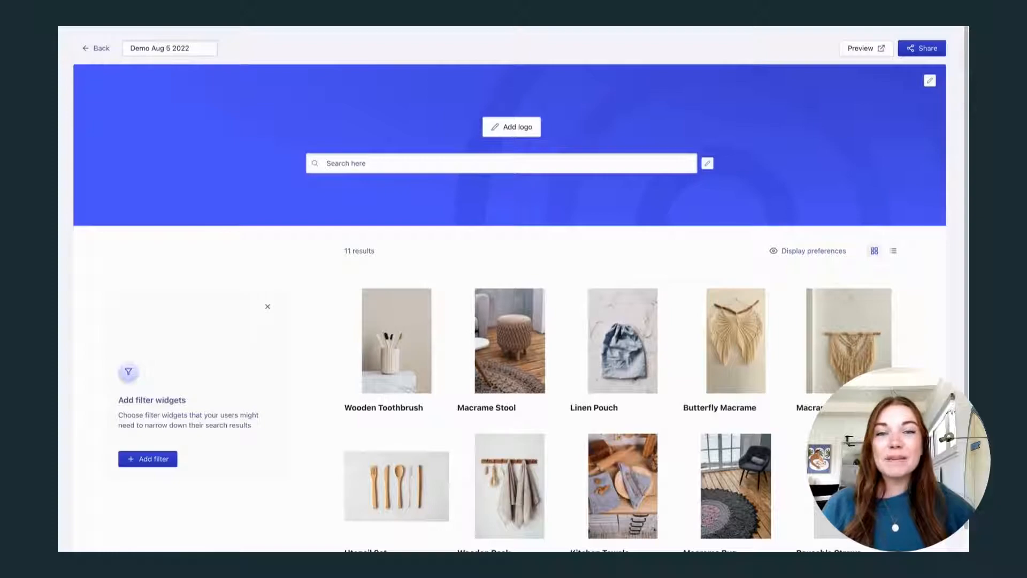
mouse_move(323, 94)
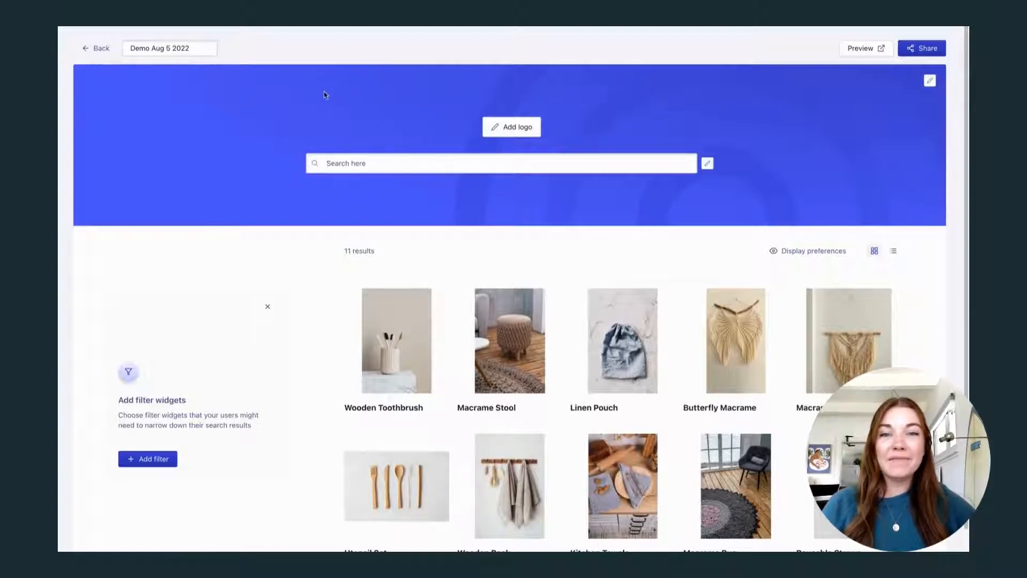
Try a search in the demo, then generate a new UI demo and open its display settings
click(501, 163)
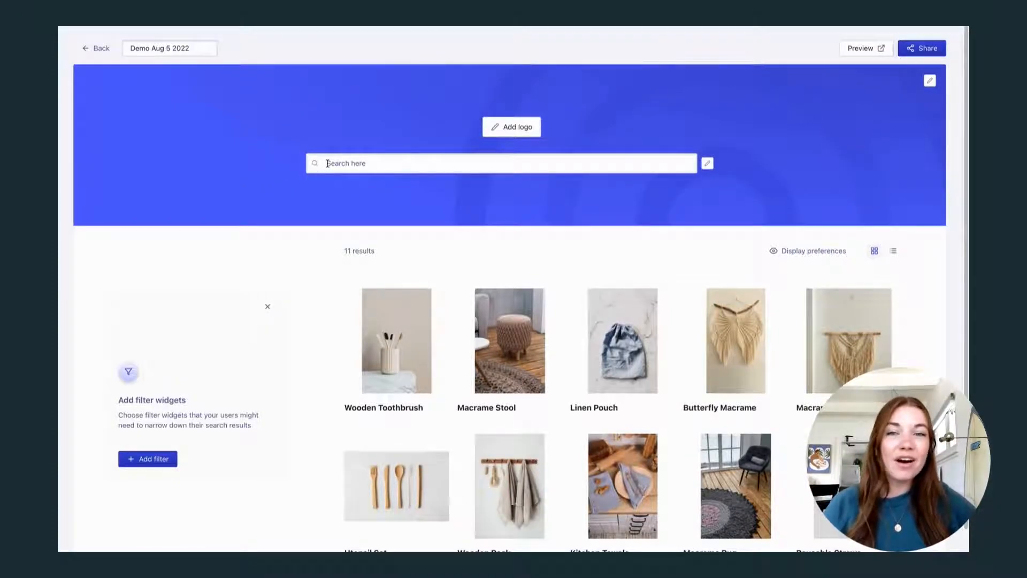
text(T)
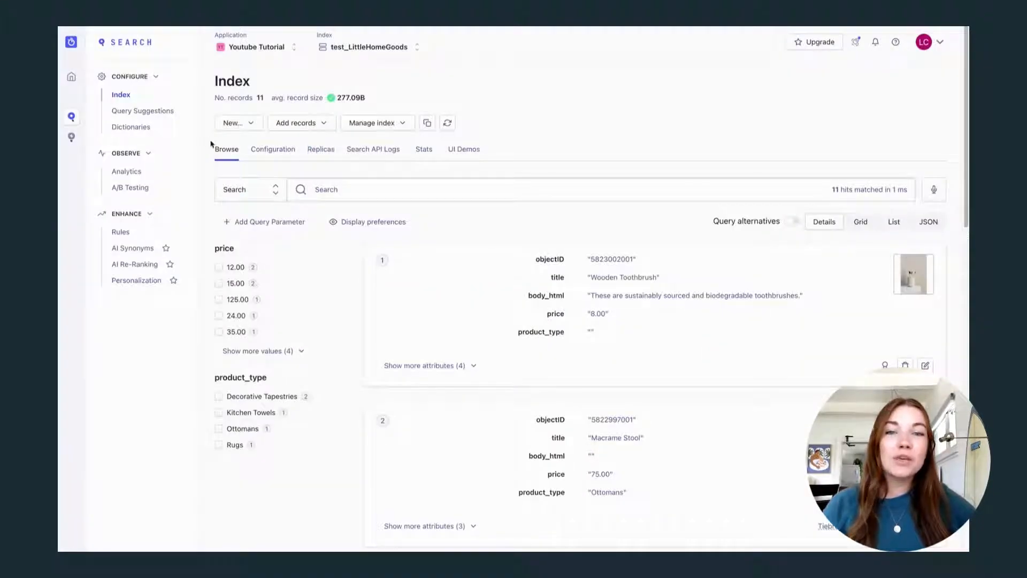
click(463, 149)
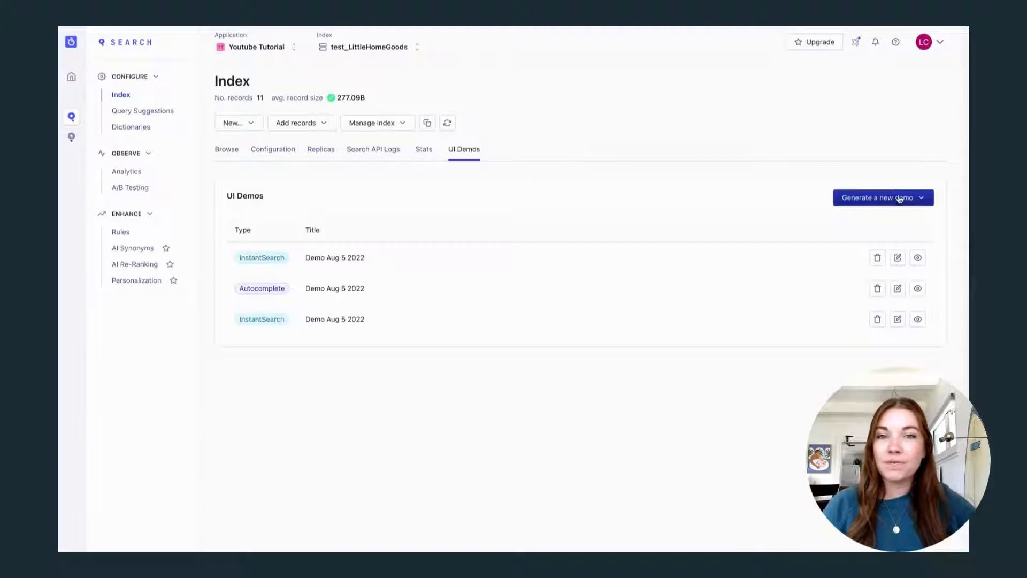
click(883, 197)
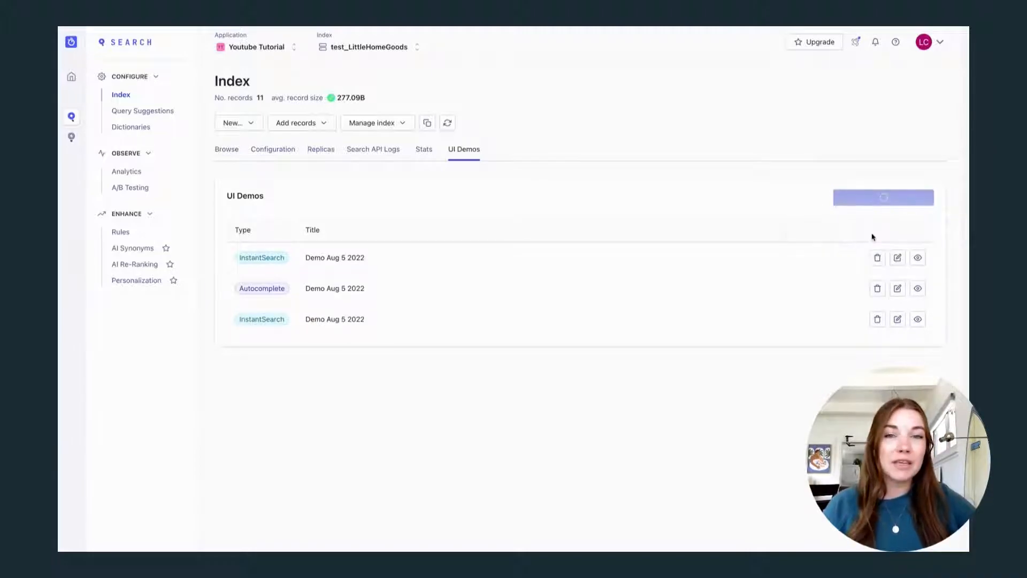
click(916, 257)
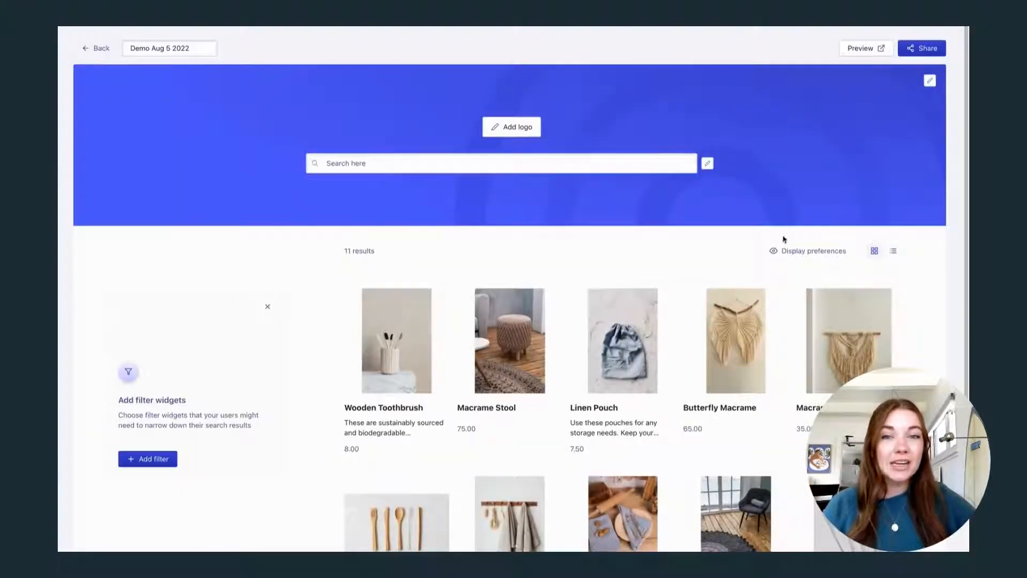
click(813, 251)
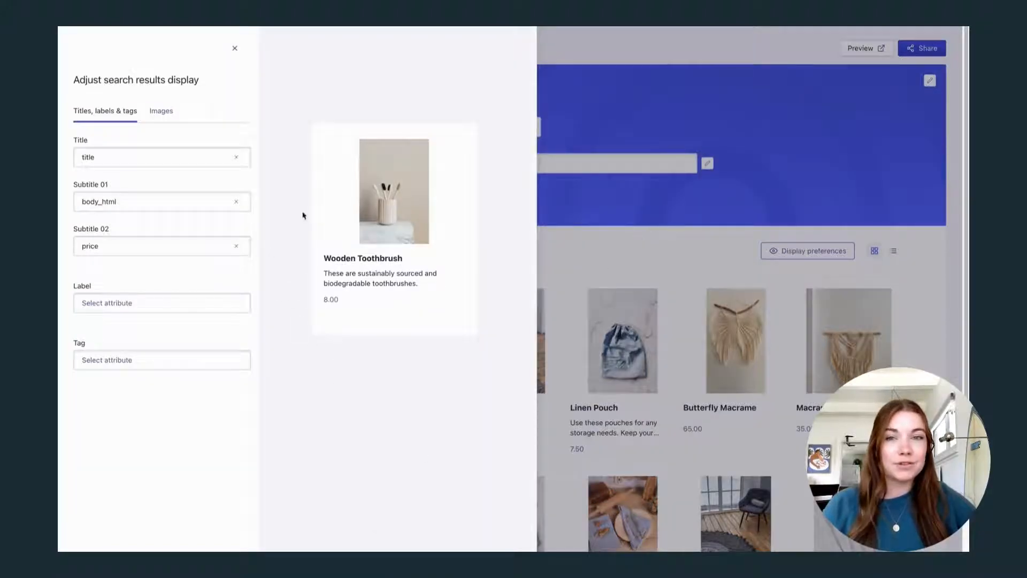
click(234, 48)
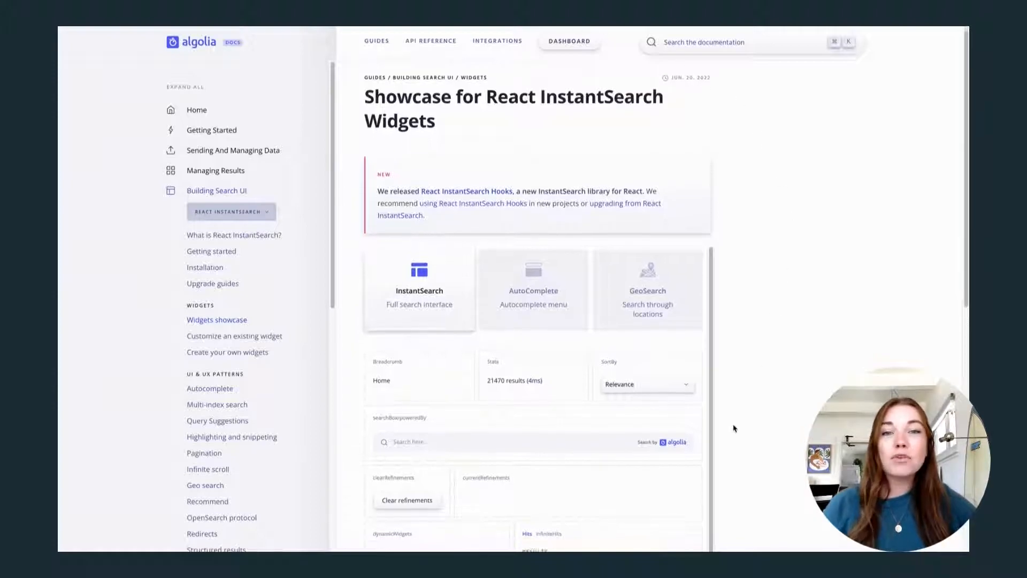
scroll(down, 3)
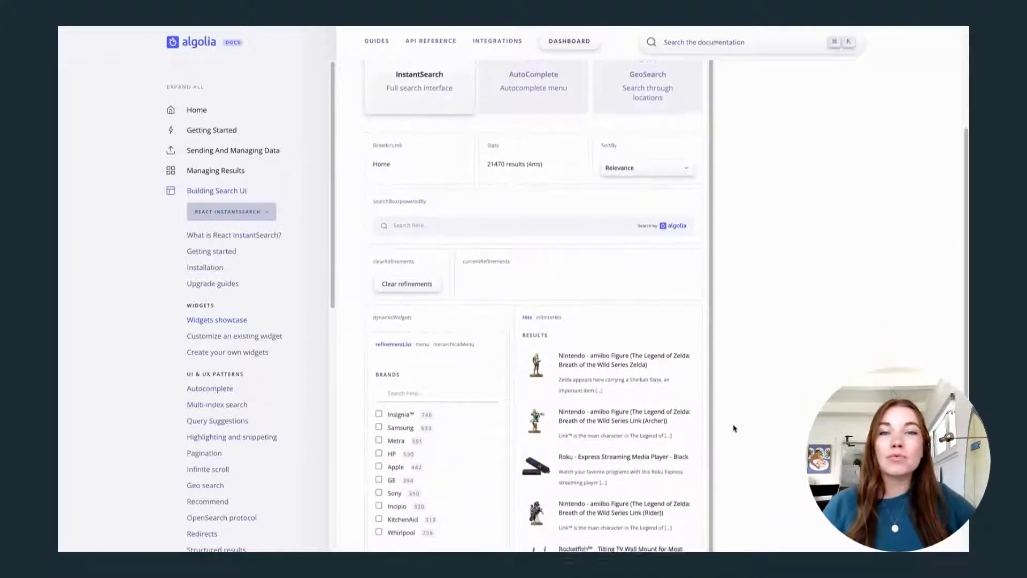
scroll(down, 3)
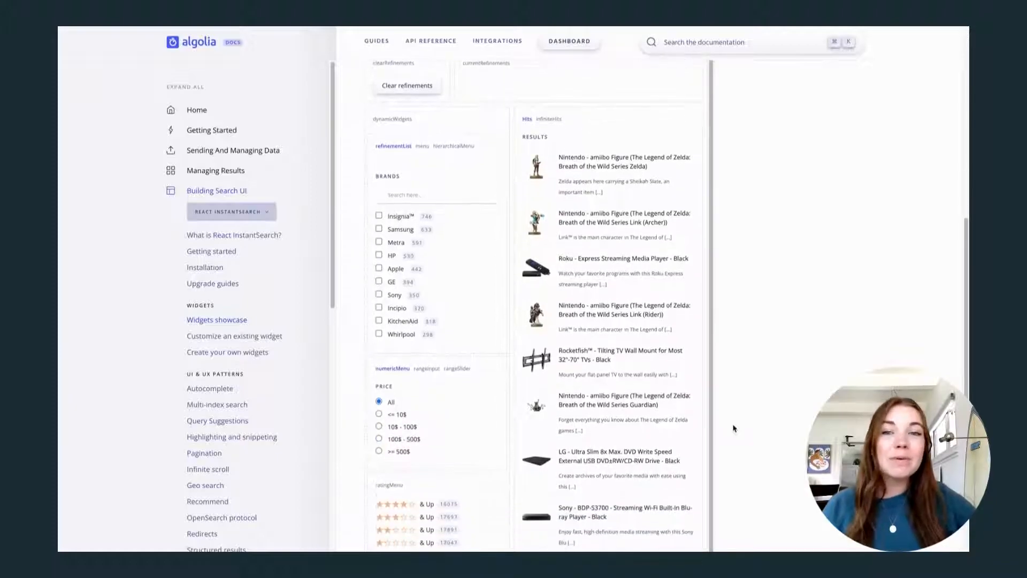
scroll(up, 3)
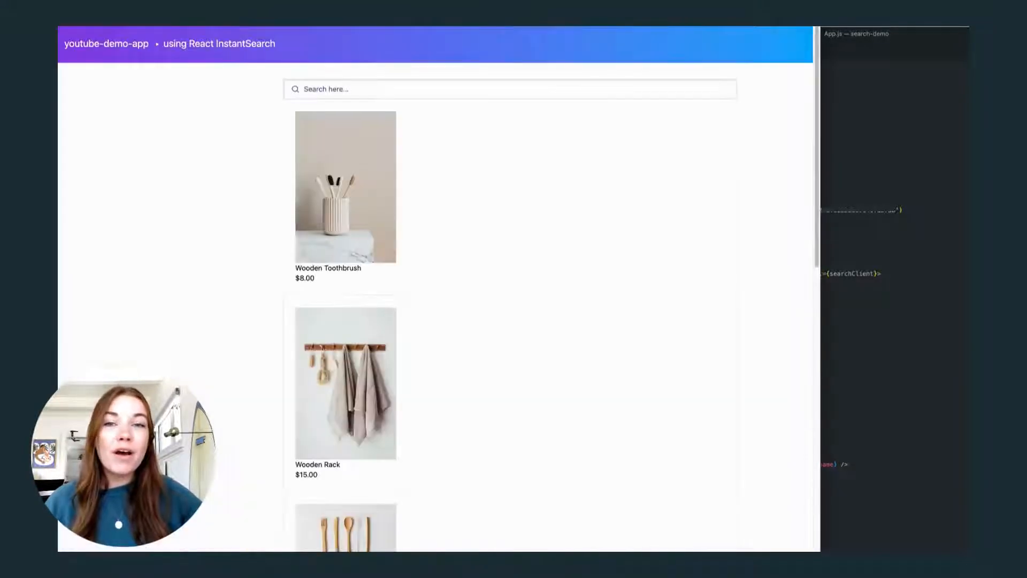
mouse_move(624, 95)
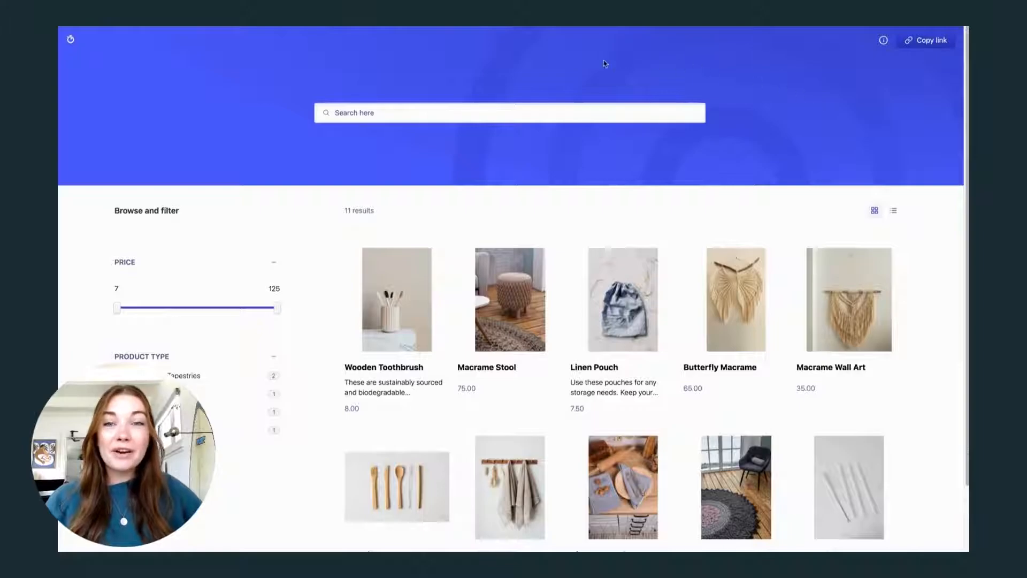
mouse_move(238, 89)
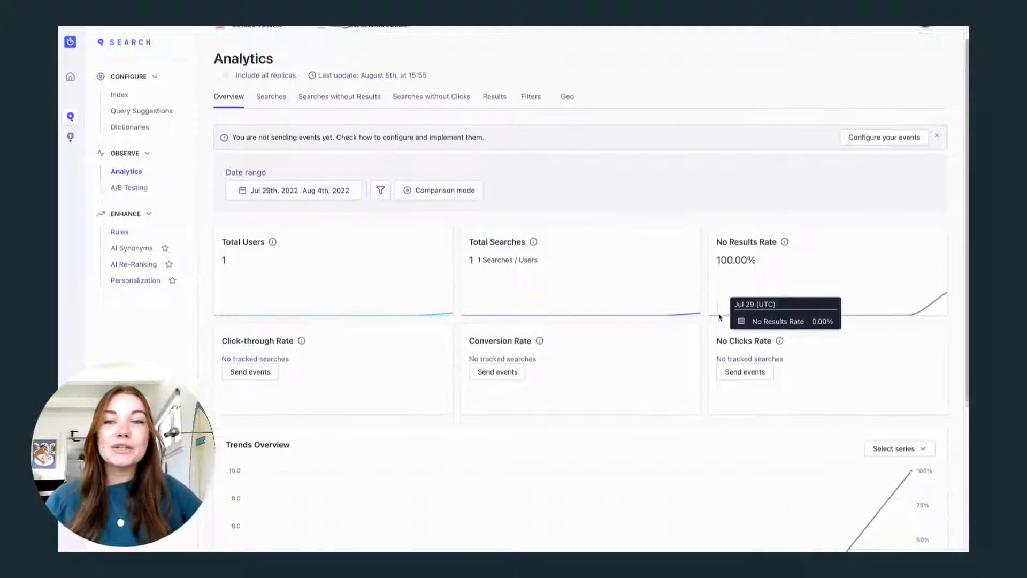
Scroll through Analytics, then view the AI Synonyms and AI Re-Ranking pages
scroll(down, 3)
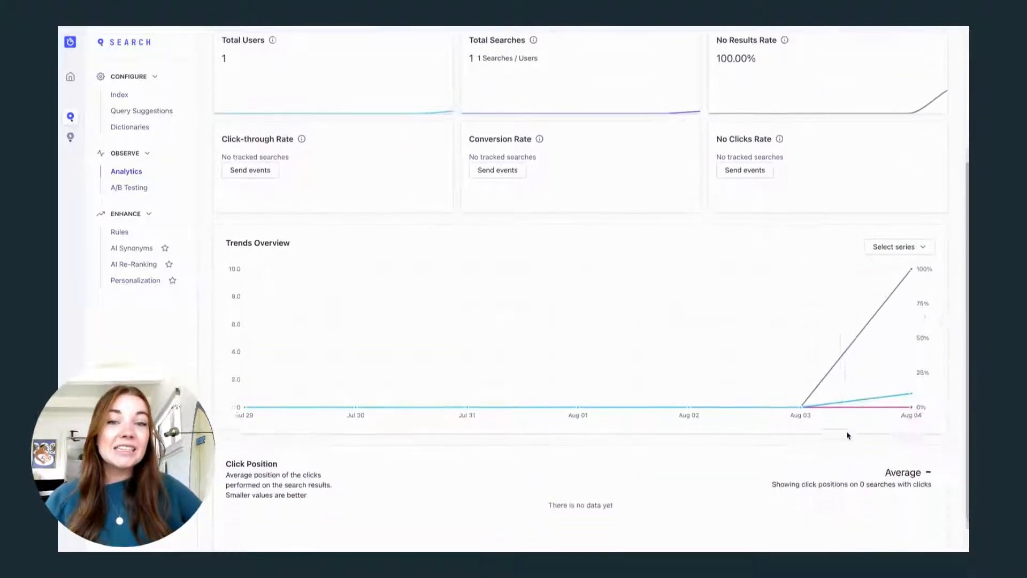
scroll(down, 3)
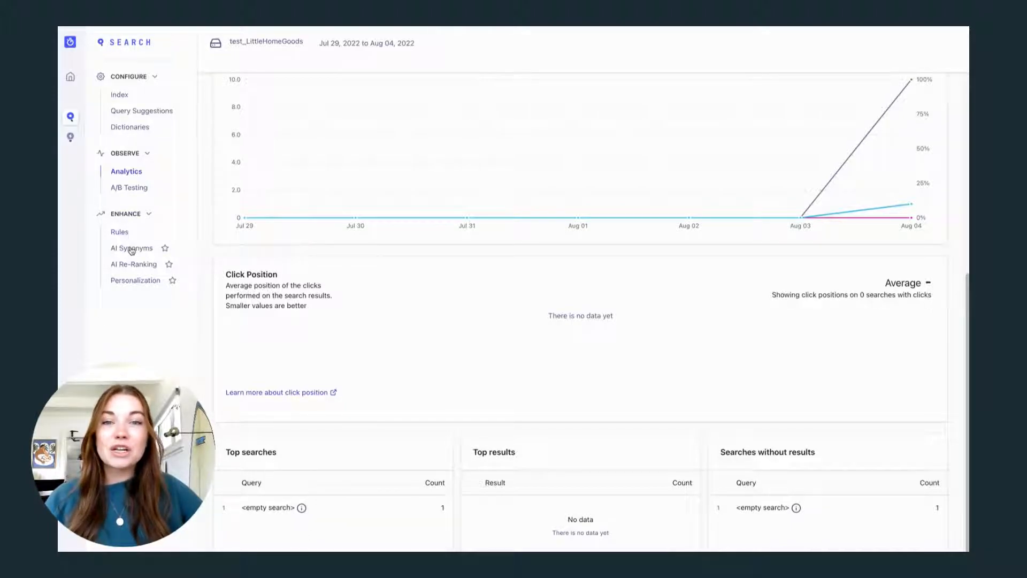
click(132, 247)
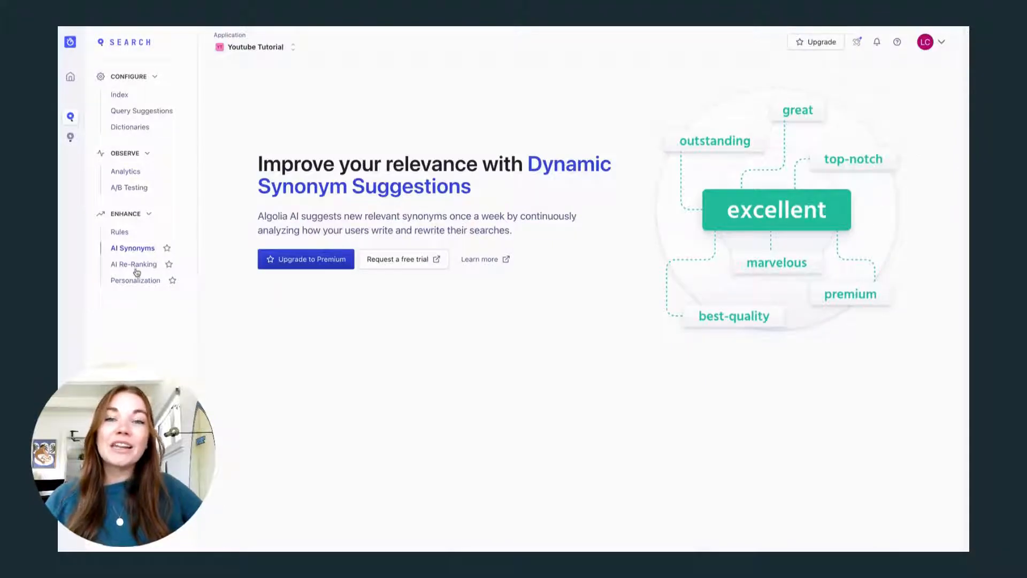
click(133, 263)
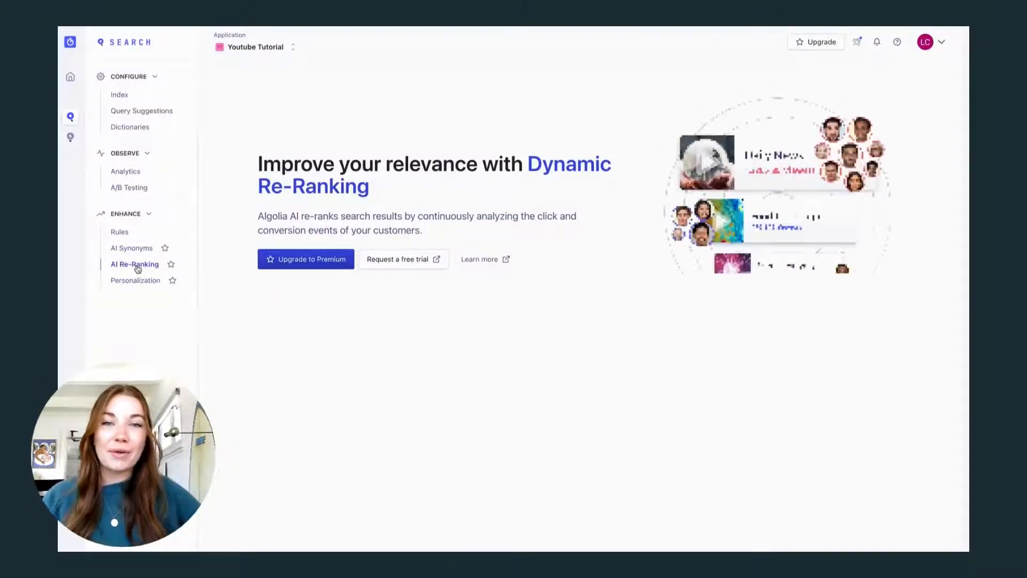